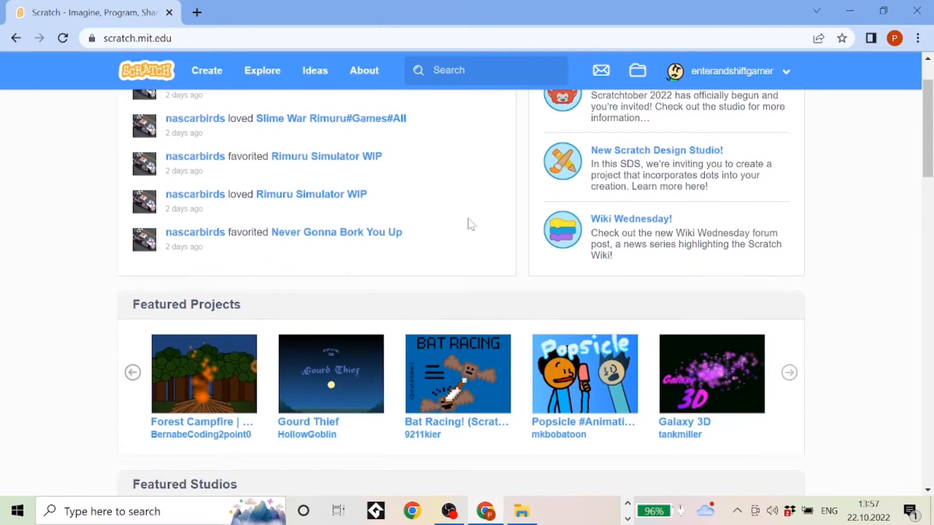
Scroll the Scratch homepage past Featured Projects and Studios rows down to the footer.
scroll(down, 3)
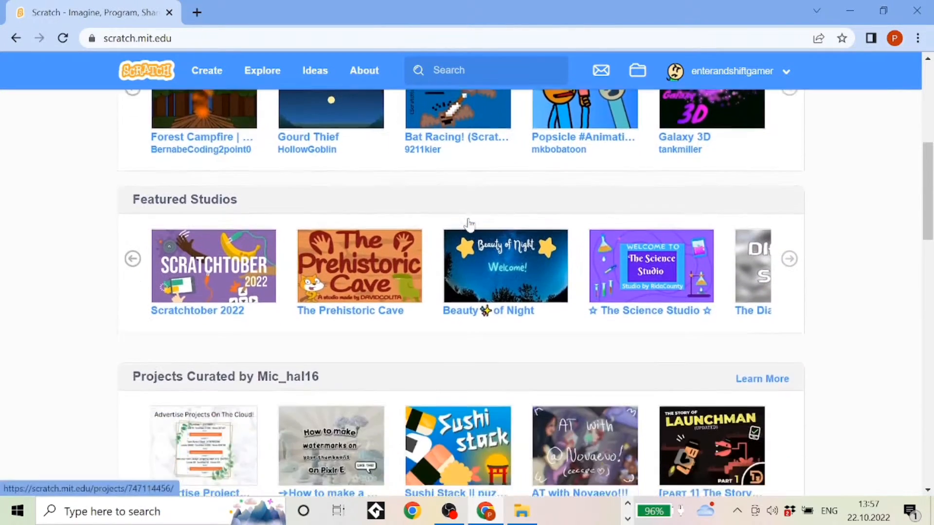
scroll(down, 3)
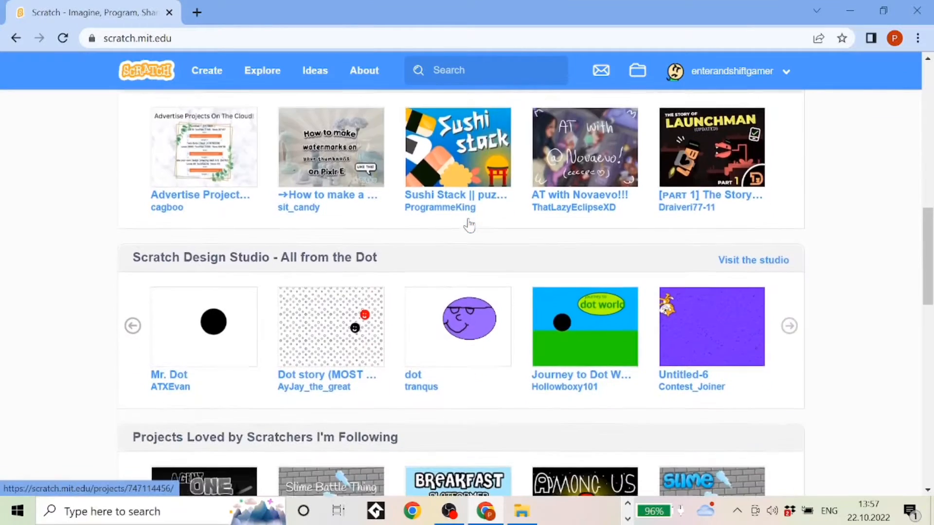
scroll(down, 3)
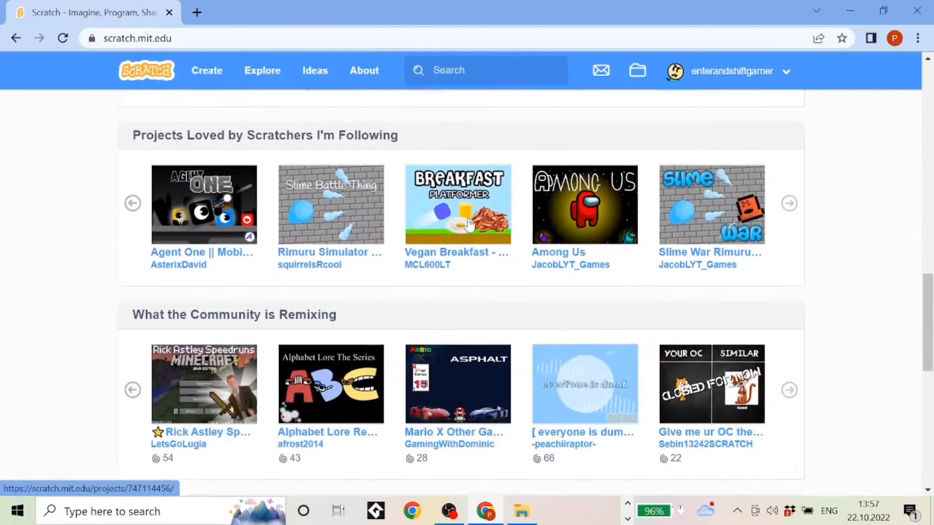
scroll(down, 3)
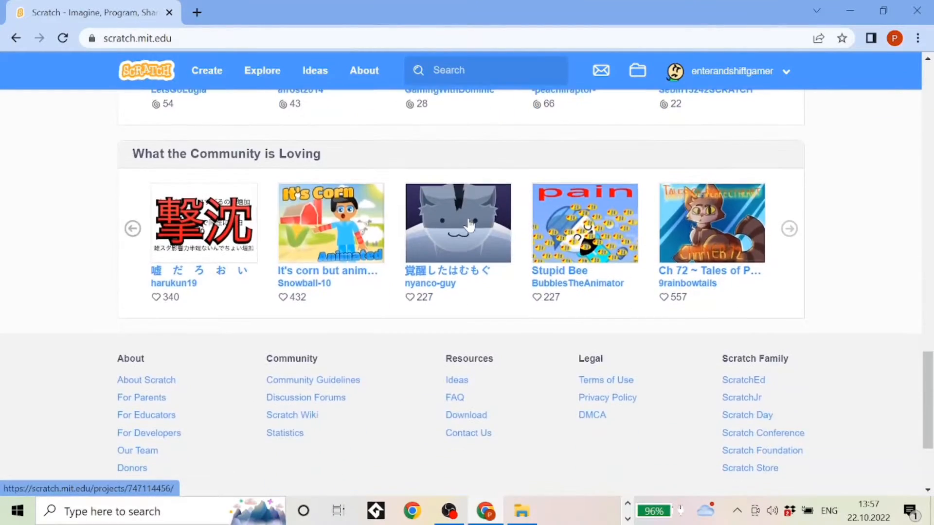
scroll(down, 3)
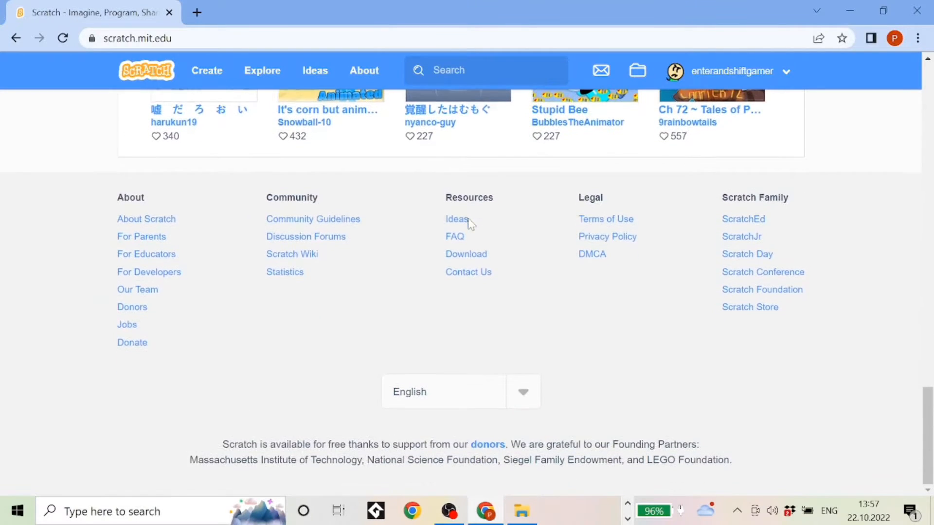
scroll(up, 3)
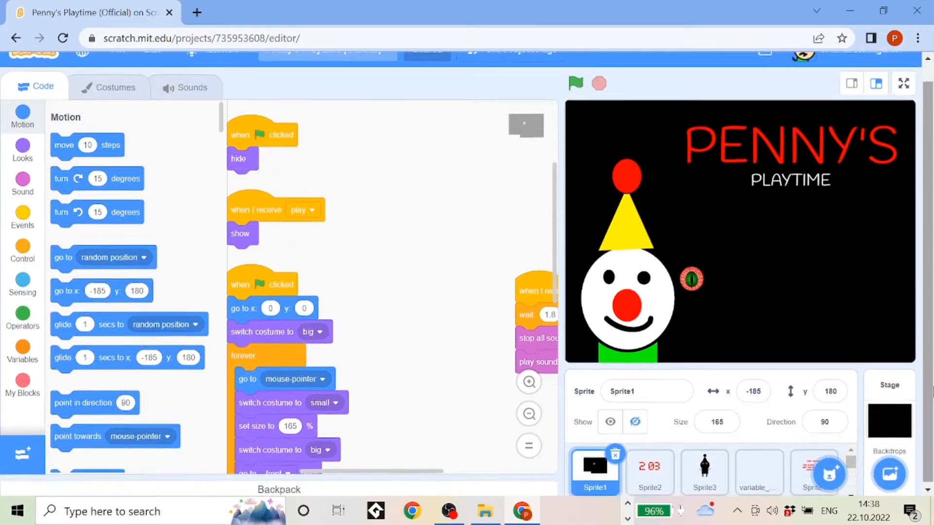
Clean up Sprite2's blocks in Penny's Playtime, then select the Logo 4 costume in Mega Man.
click(705, 471)
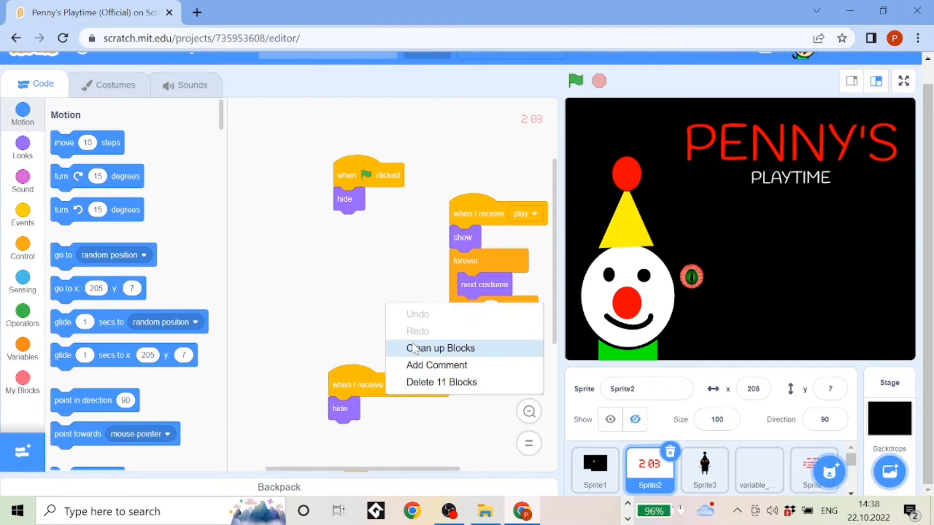
click(440, 349)
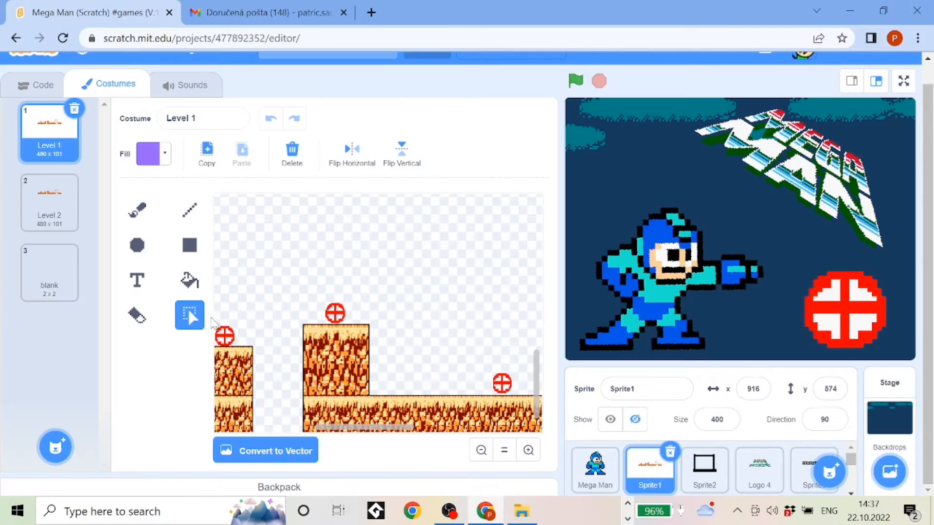
click(759, 471)
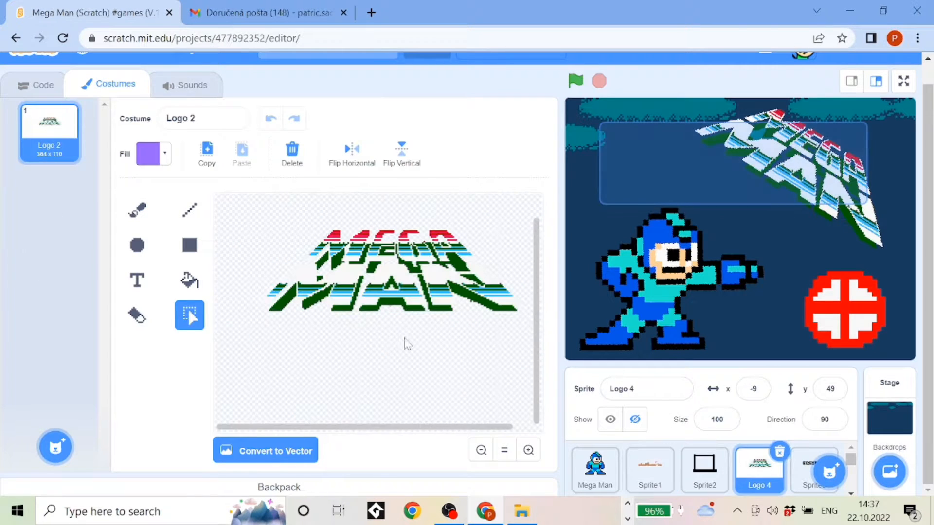
click(41, 83)
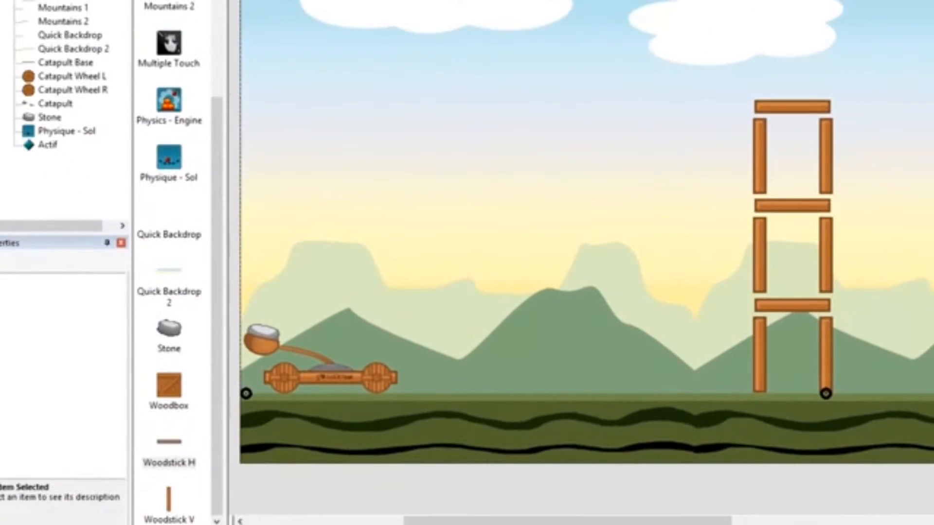
click(190, 104)
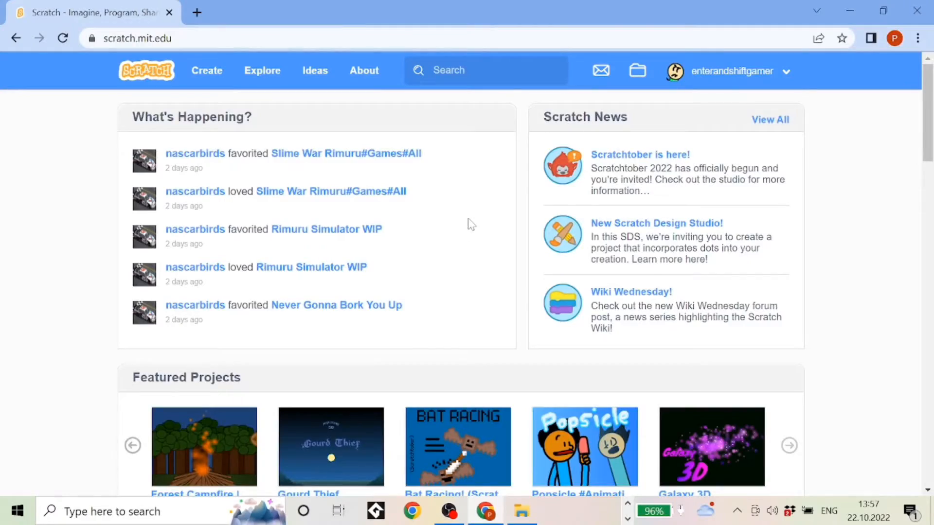
Scroll the homepage to the footer and back up to What the Community is Loving.
scroll(down, 3)
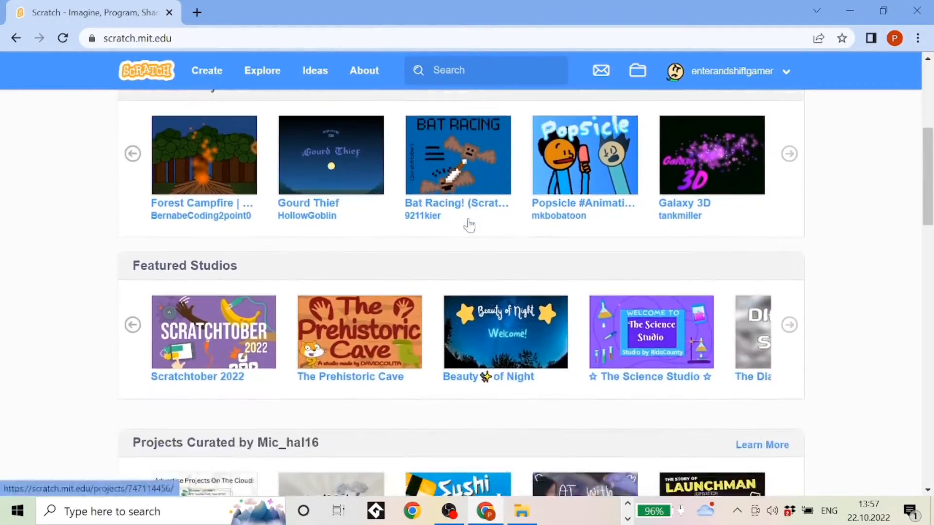
scroll(down, 3)
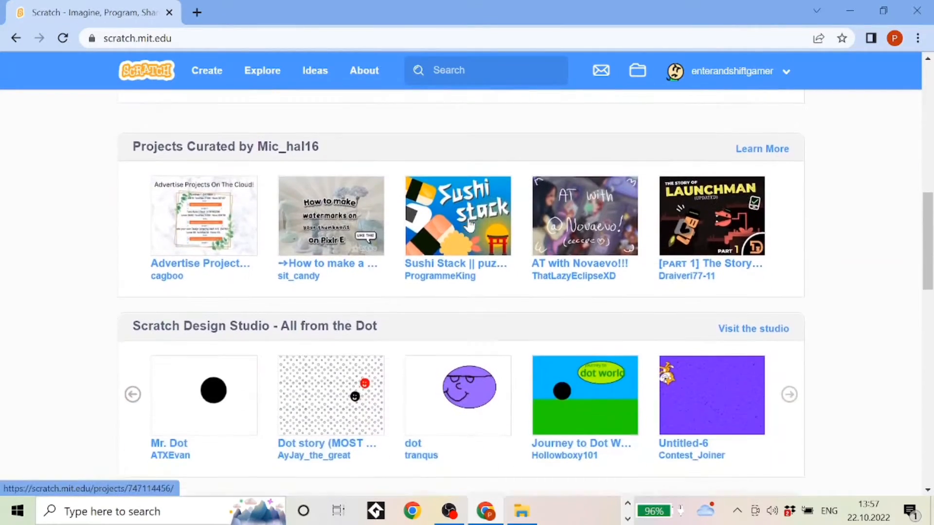
scroll(down, 3)
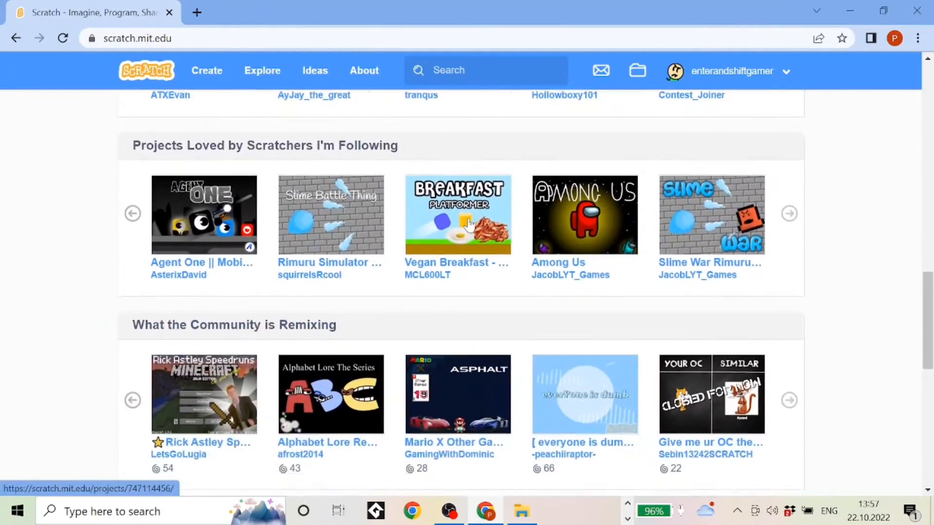
scroll(down, 3)
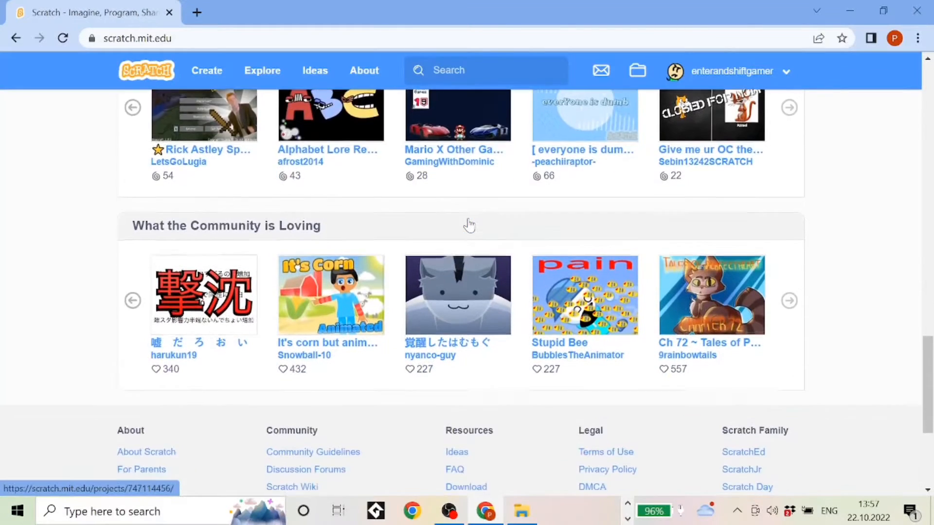
scroll(up, 3)
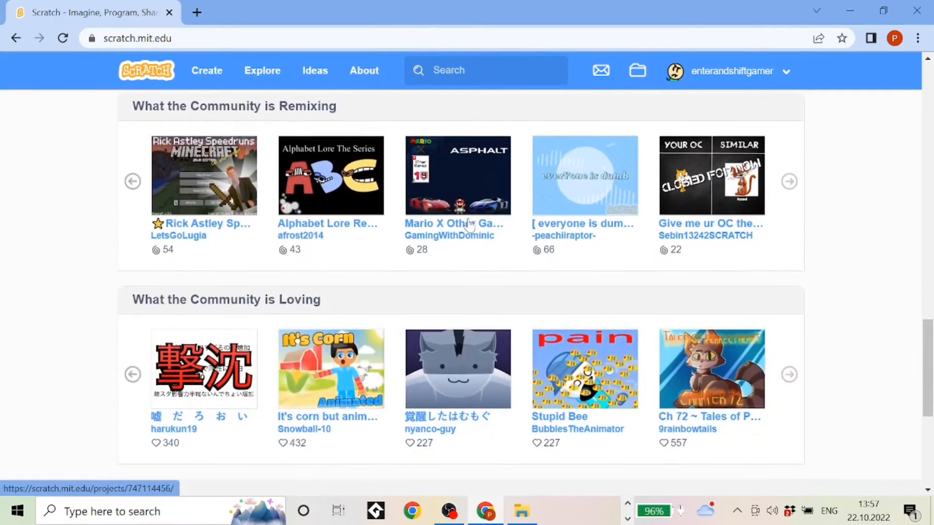
scroll(down, 3)
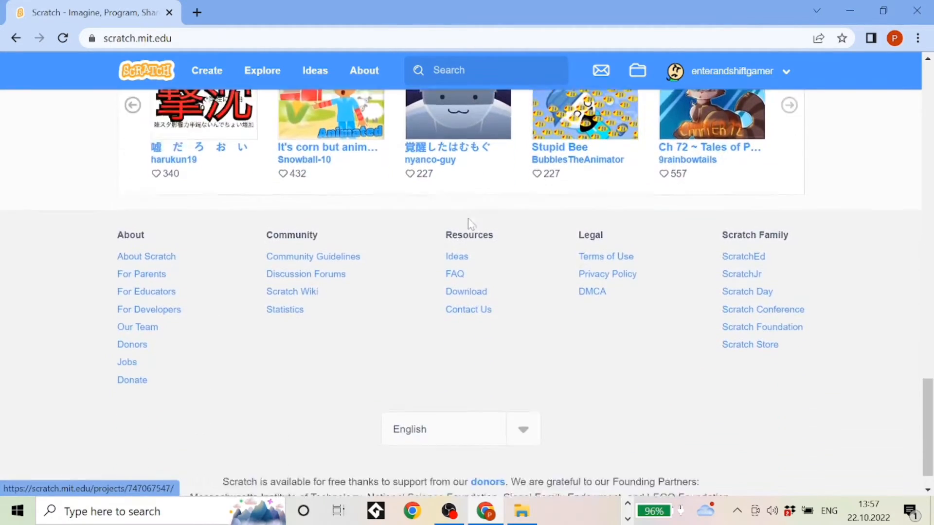
scroll(up, 3)
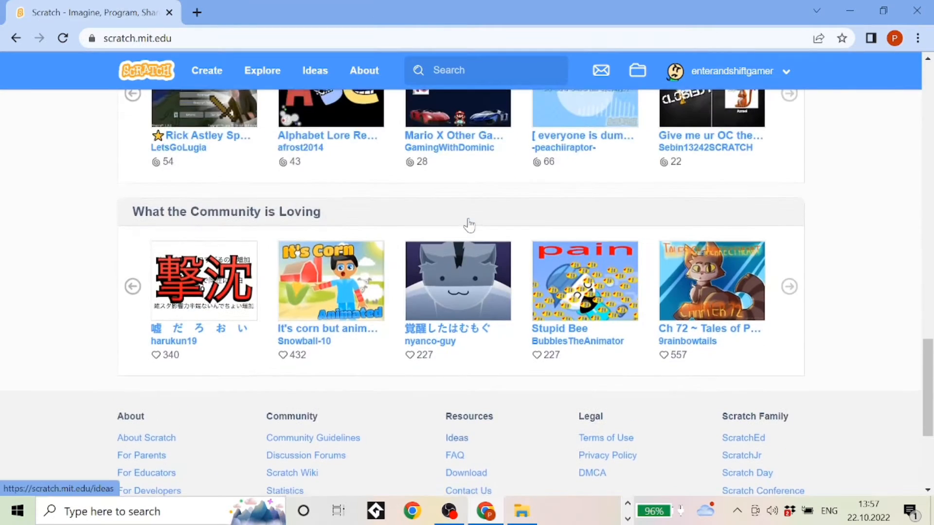
scroll(down, 3)
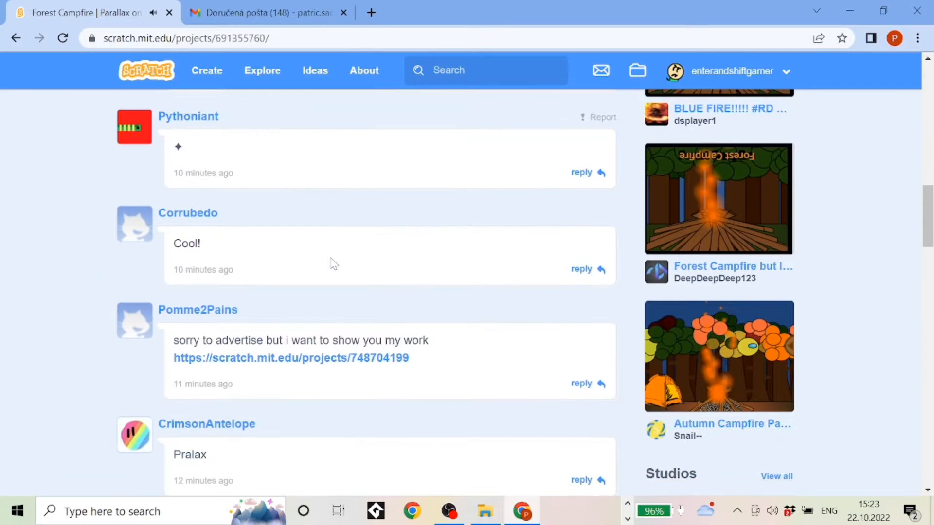
Scroll the Forest Campfire comments, then clean up blocks for variable_box and Sprite2 in Penny's Playtime.
scroll(down, 3)
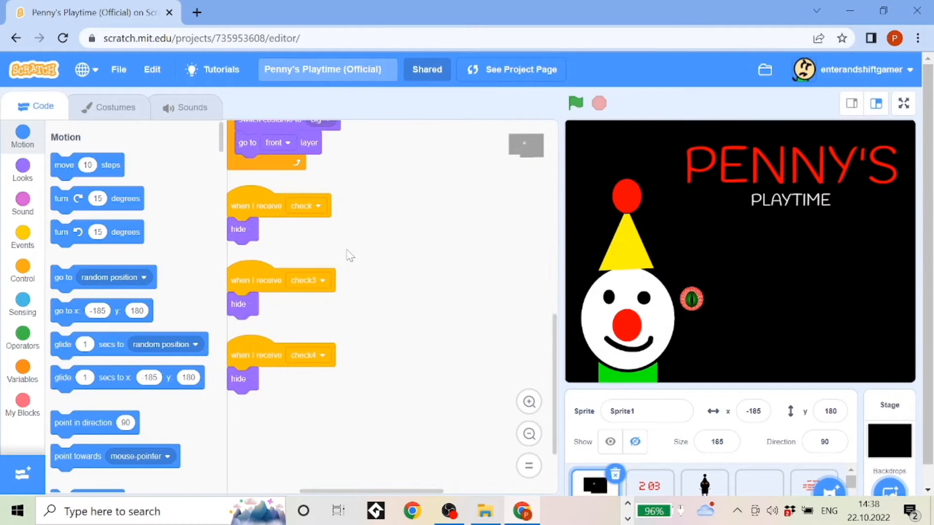
scroll(down, 3)
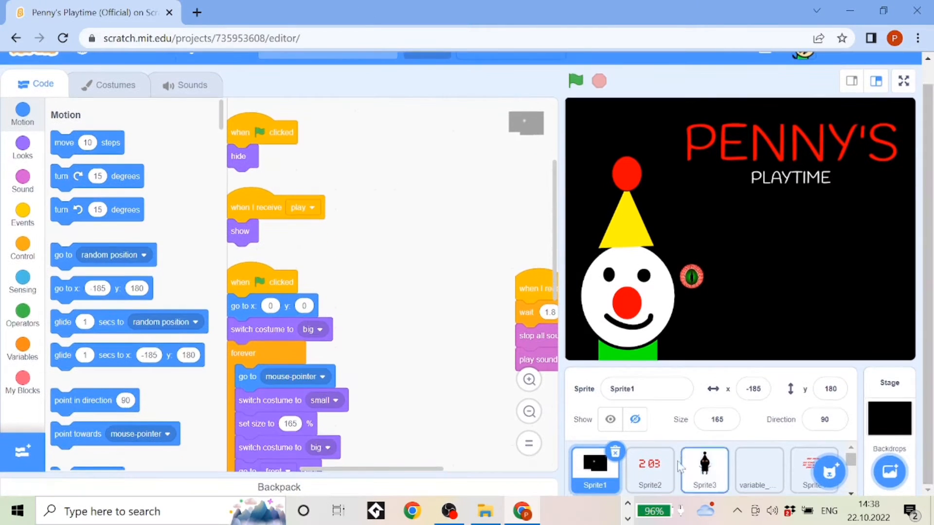
click(705, 469)
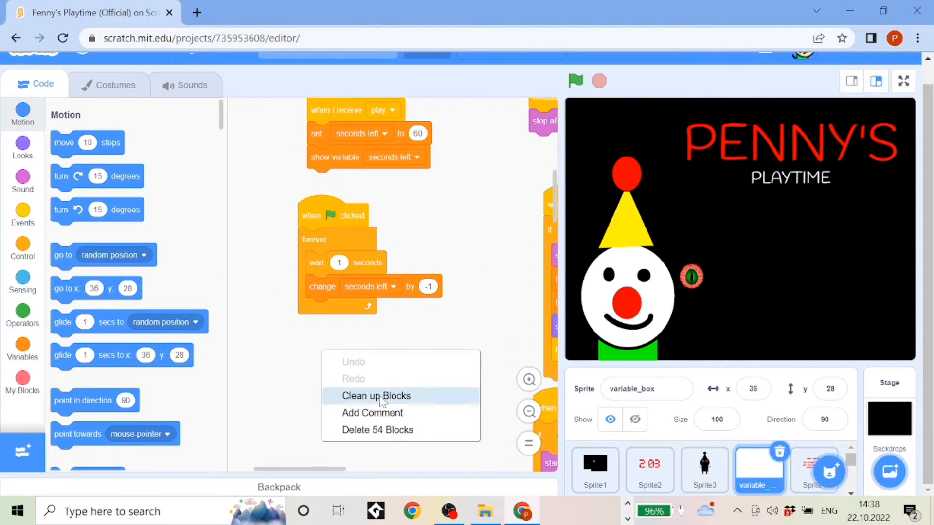
click(376, 396)
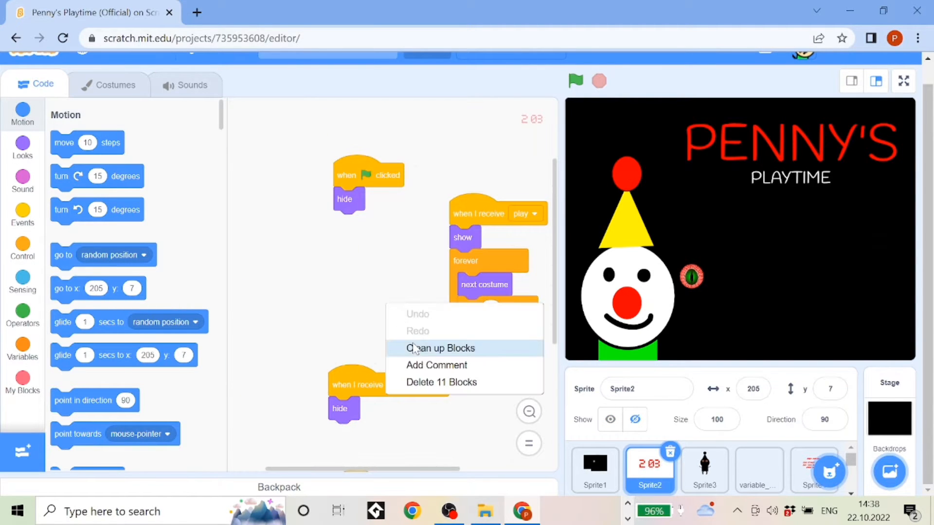
click(439, 348)
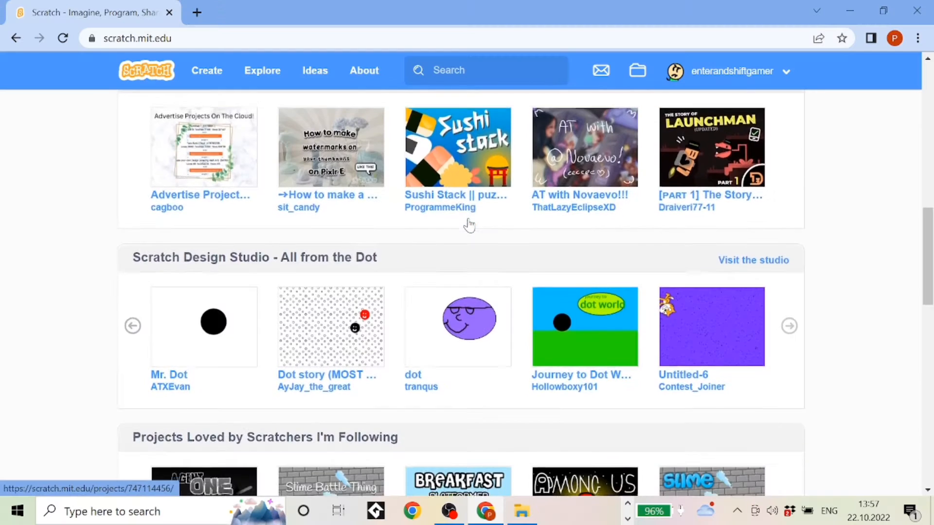
Scroll the homepage sections and peek into the Penny's Playtime editor before returning to the top.
scroll(down, 3)
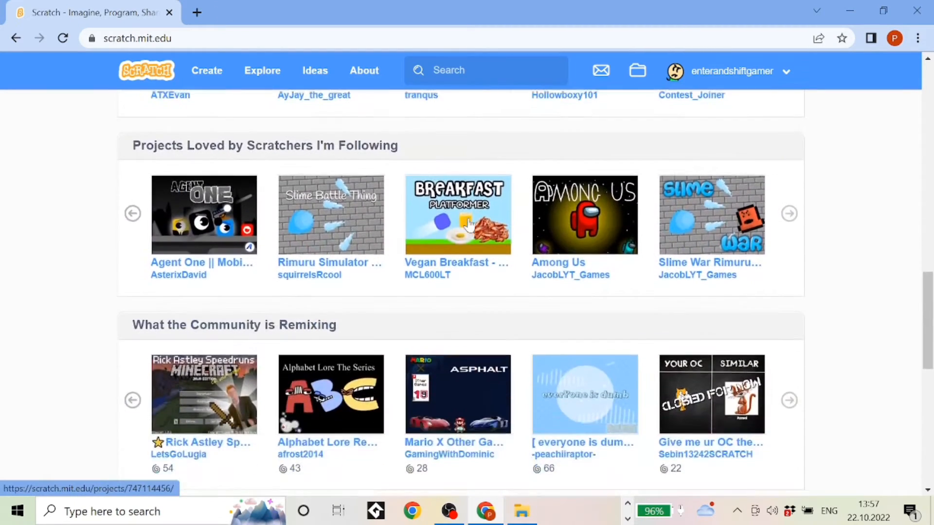
scroll(down, 3)
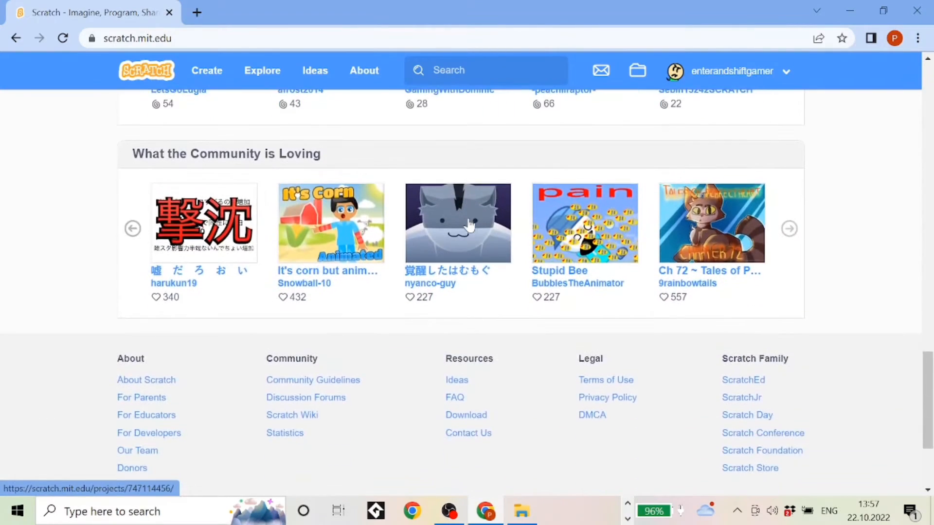
scroll(down, 3)
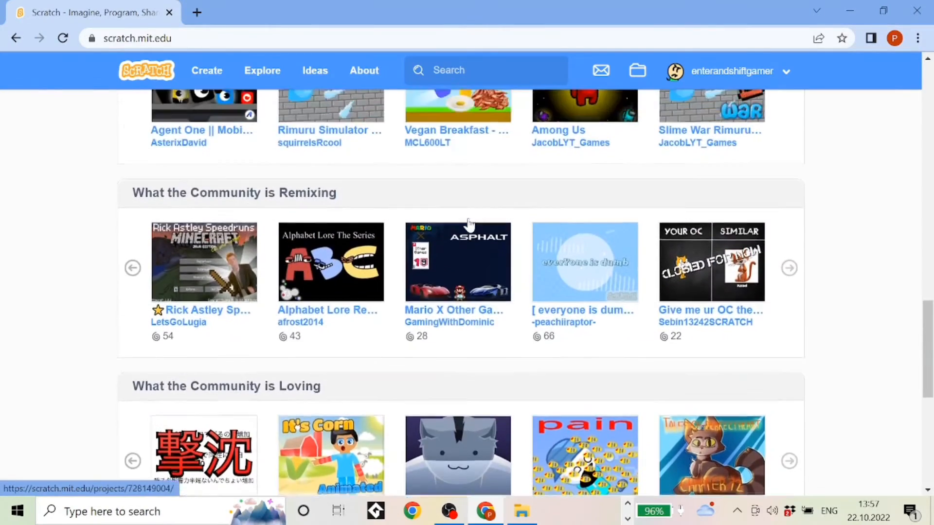
scroll(down, 3)
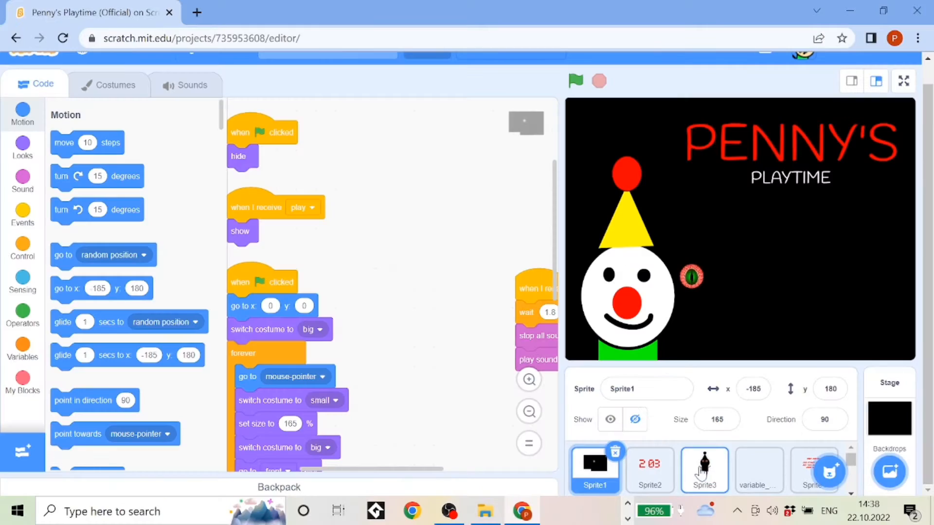
click(703, 469)
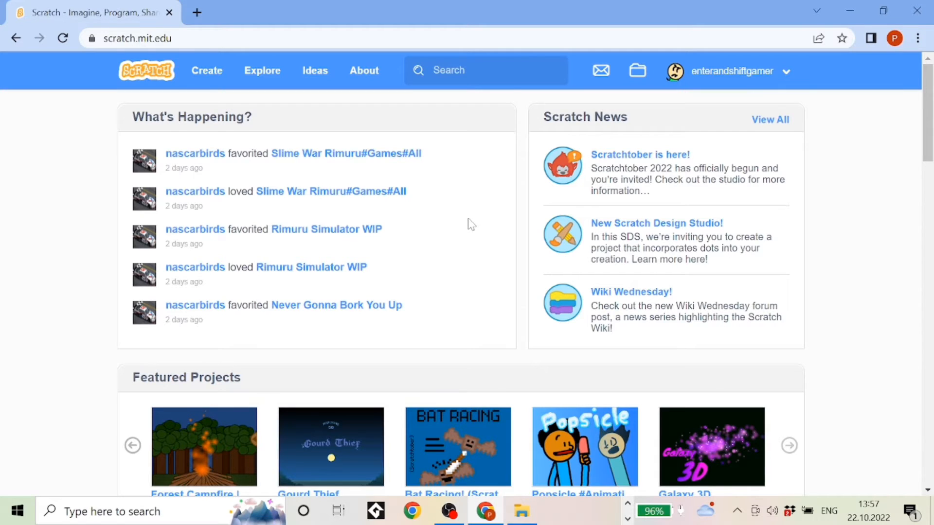
Scroll the homepage, then view Sprite1's scripts in the Mega Man editor.
scroll(down, 3)
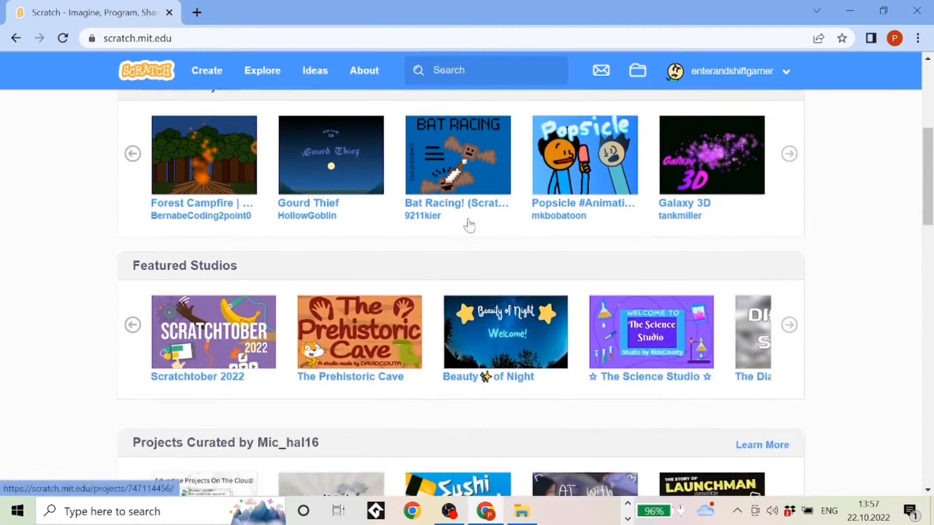
scroll(down, 3)
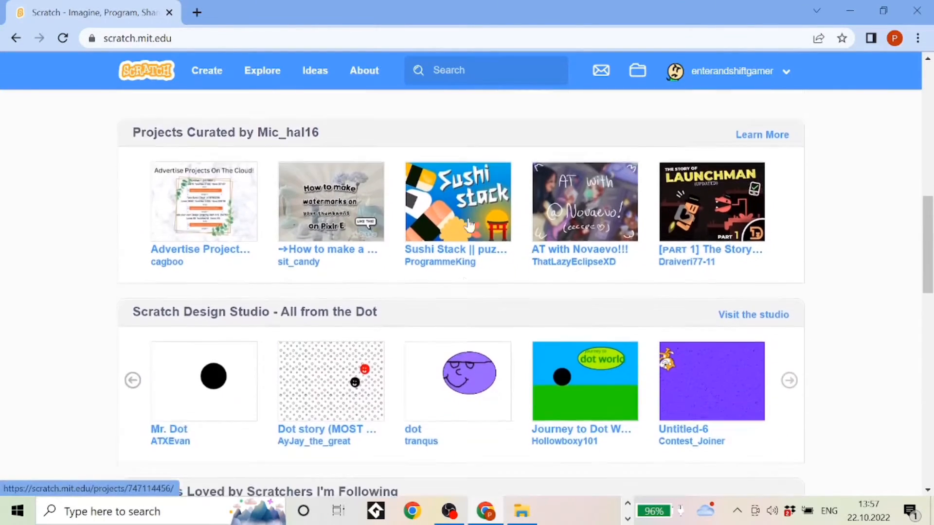
scroll(down, 3)
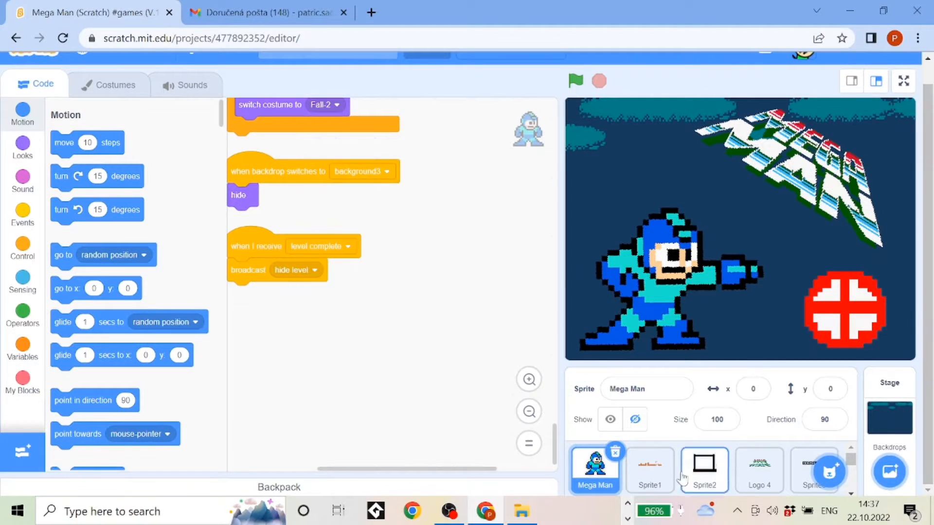
click(650, 470)
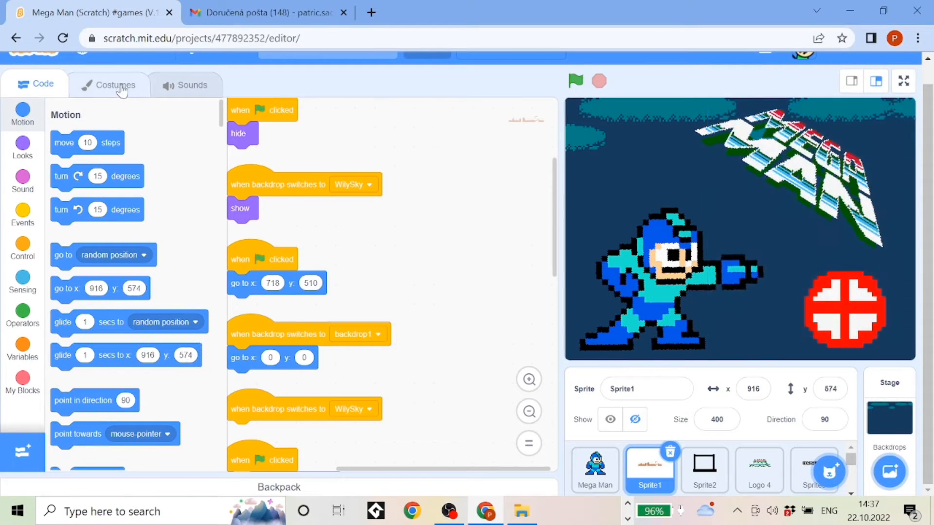
click(113, 84)
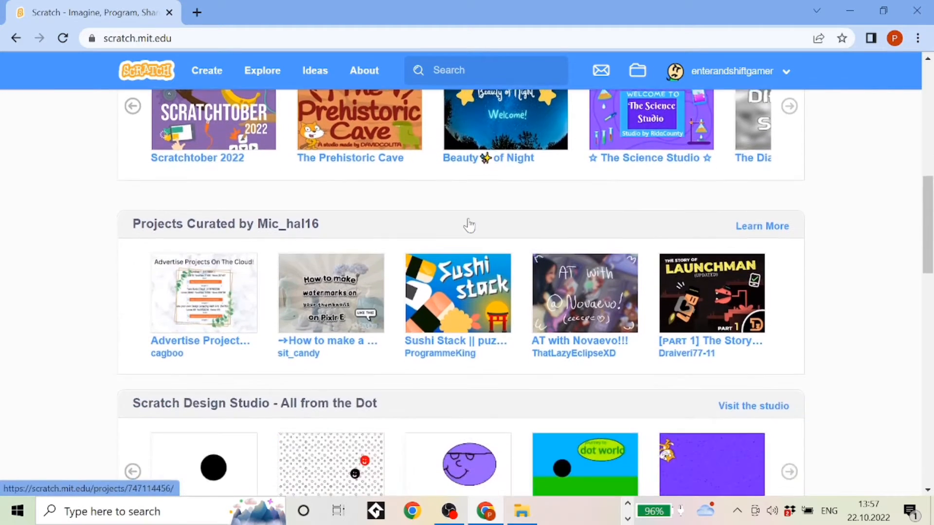
Scroll through Penny's Playtime to the variable_box sprite's scripts.
scroll(down, 3)
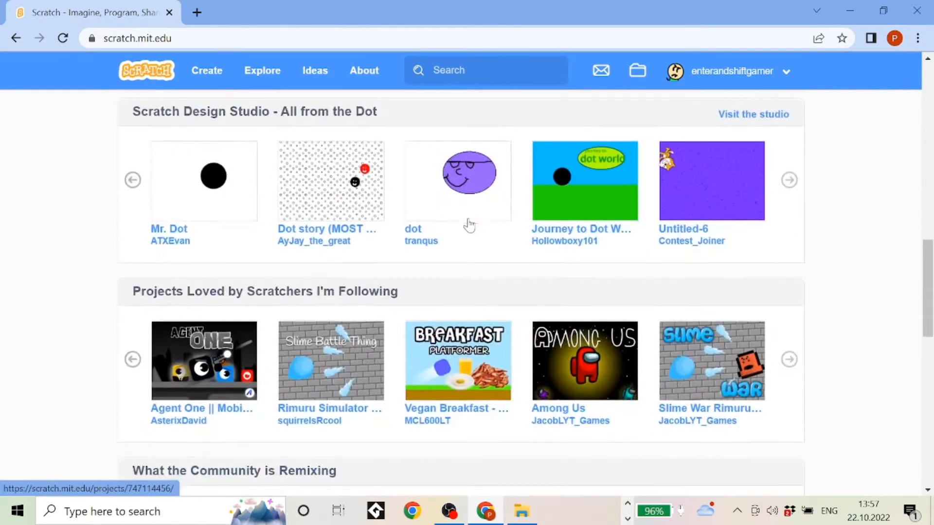
scroll(down, 3)
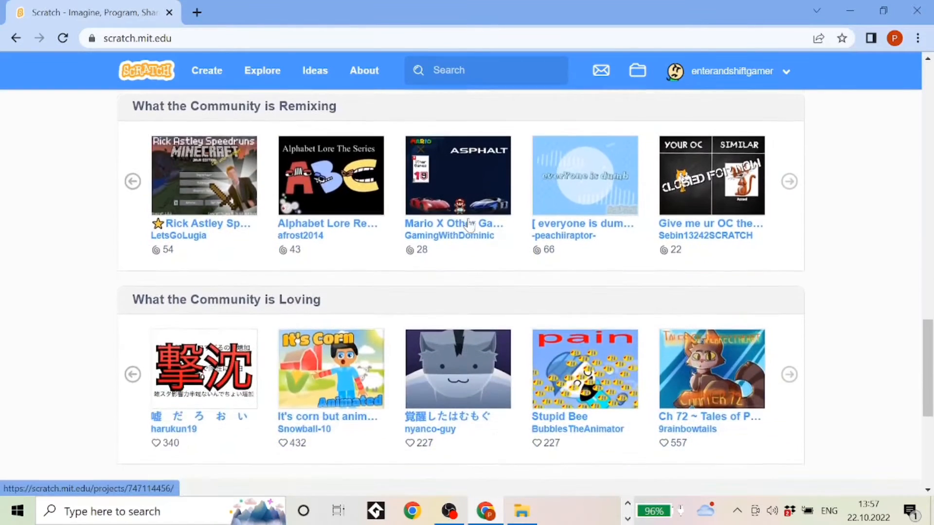
scroll(down, 3)
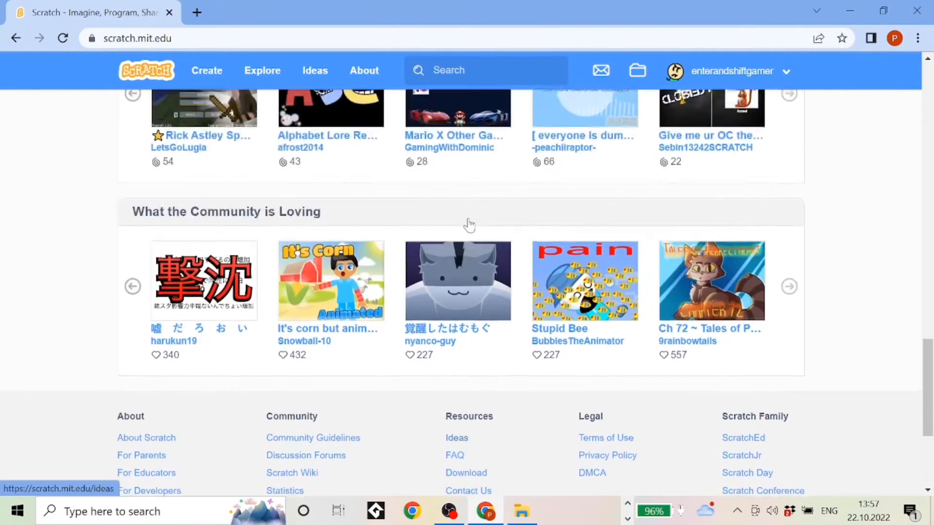
scroll(down, 3)
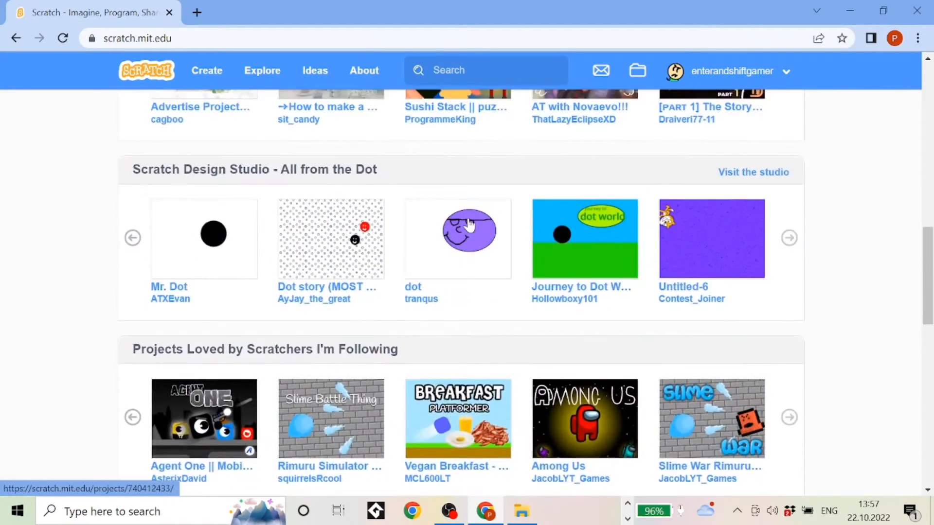
scroll(up, 3)
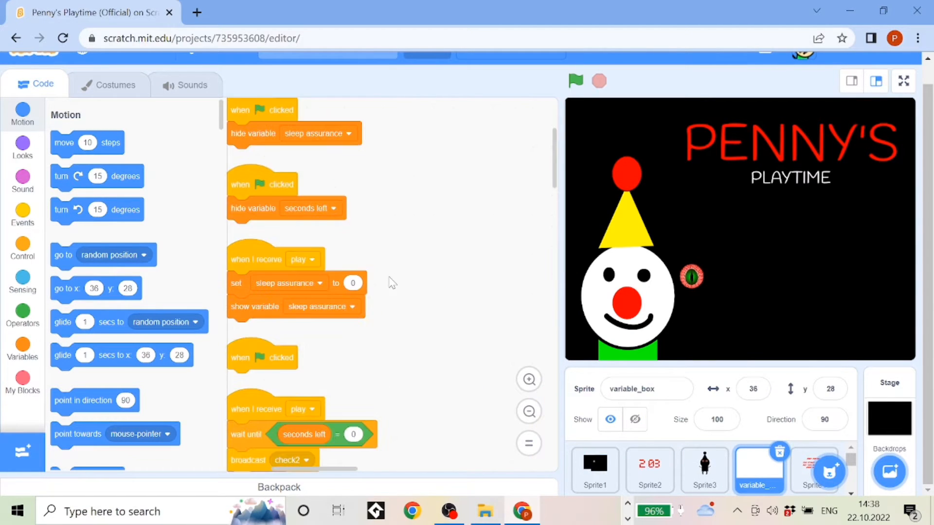
Leave the project editor and return to the top of the Scratch homepage.
click(649, 471)
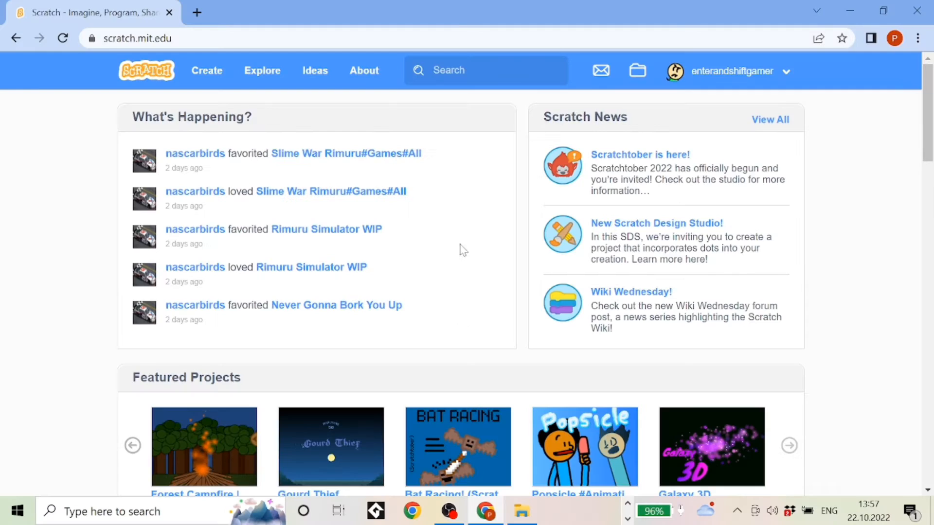
Scroll the homepage rows, then open the Forest Campfire project down at its comments.
scroll(down, 3)
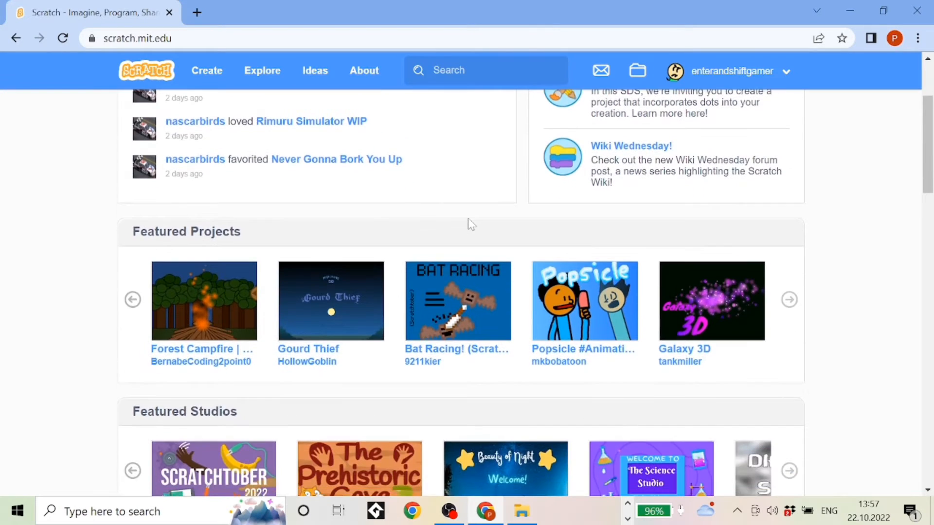
scroll(down, 3)
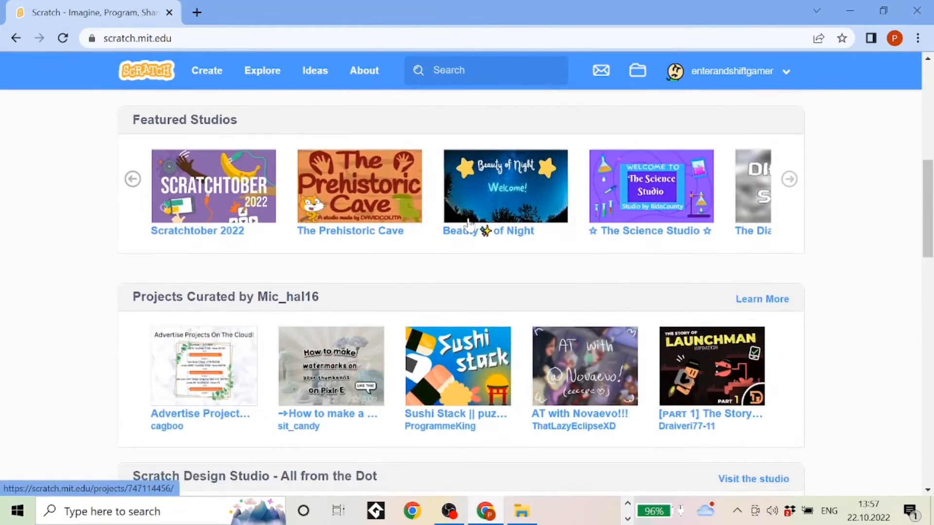
scroll(down, 3)
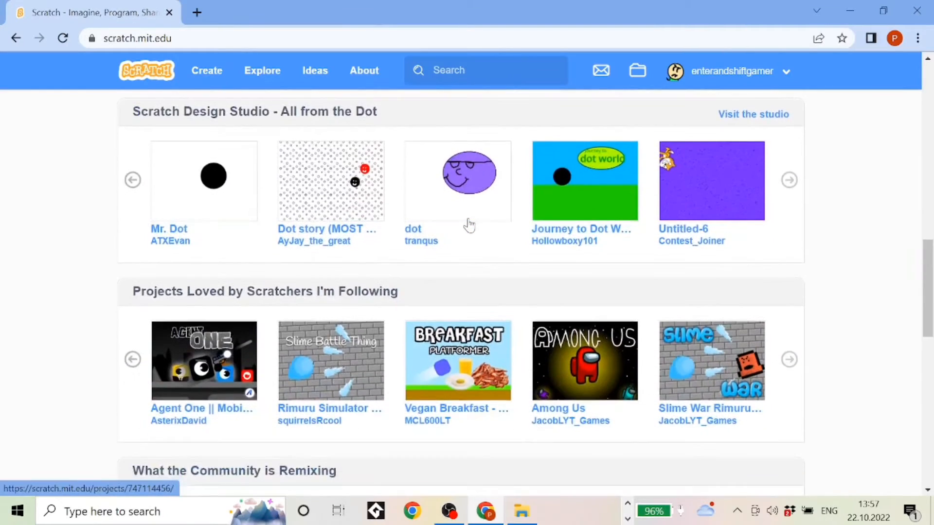
scroll(down, 3)
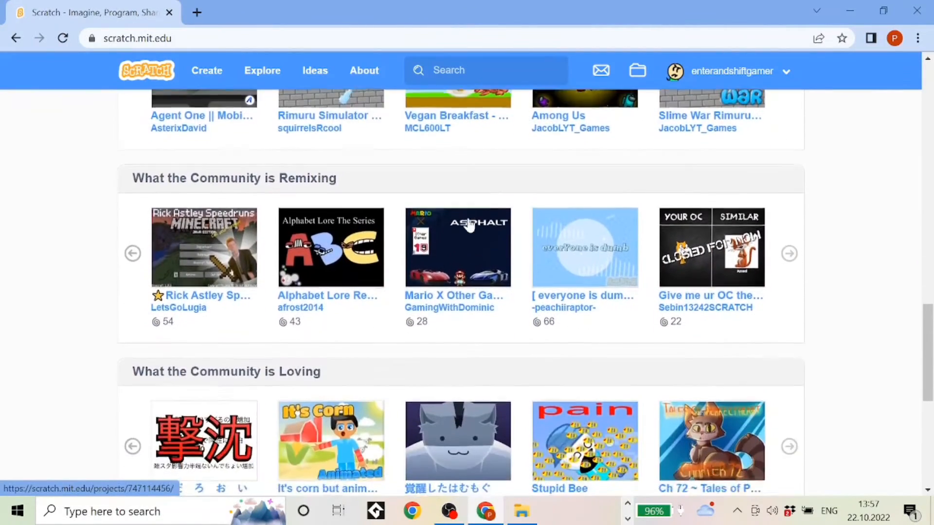
scroll(down, 3)
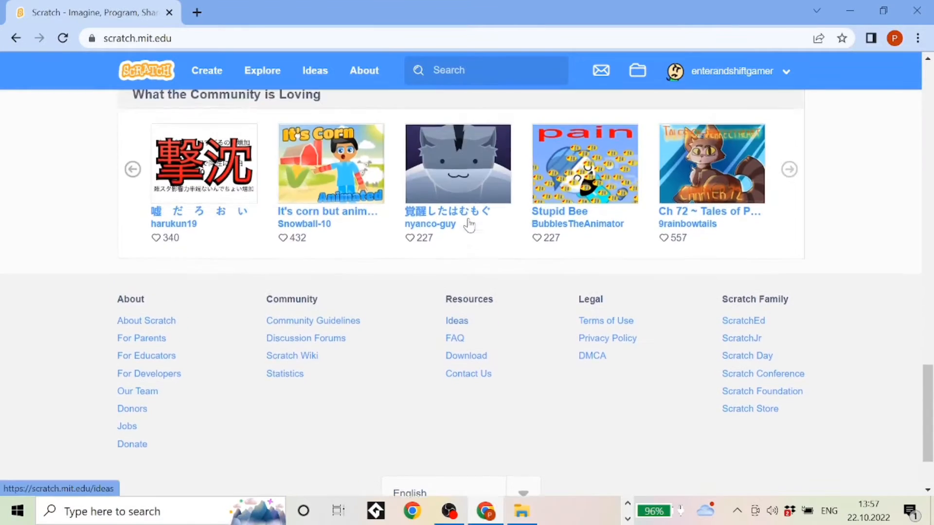
scroll(down, 3)
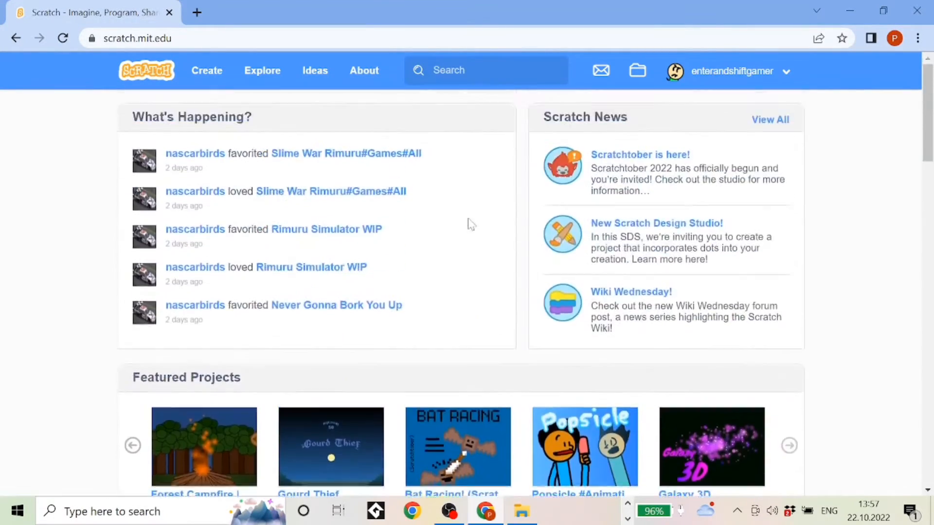
click(203, 446)
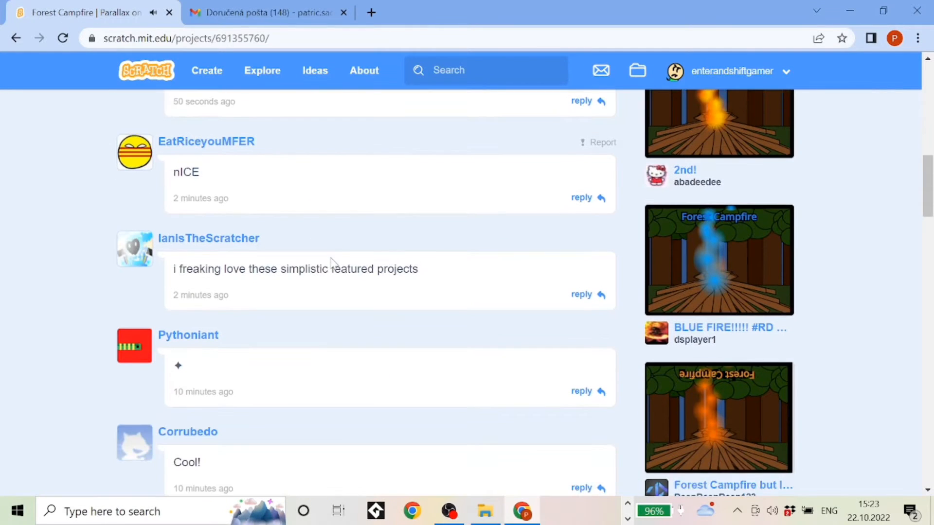
Scroll the comments, visit Mega Man's page, then go to the Penny's Playtime (Official) project page.
scroll(down, 3)
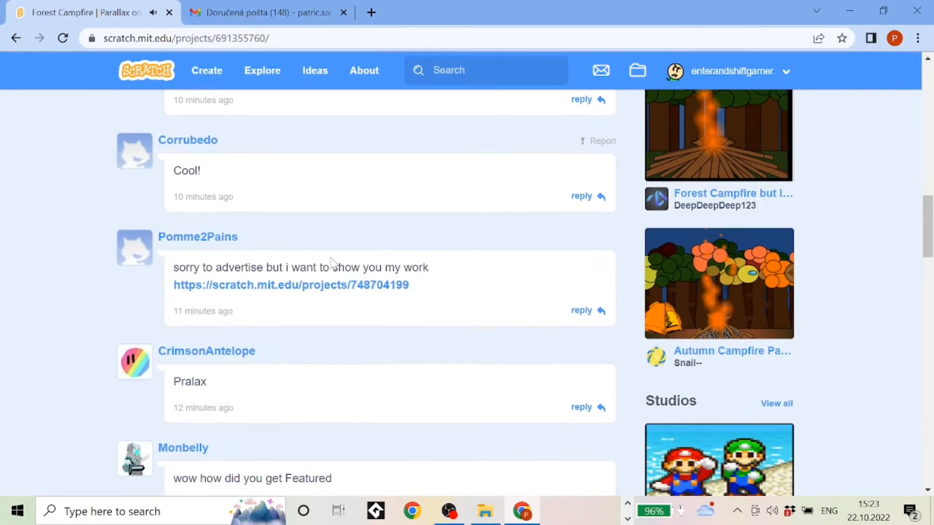
scroll(down, 3)
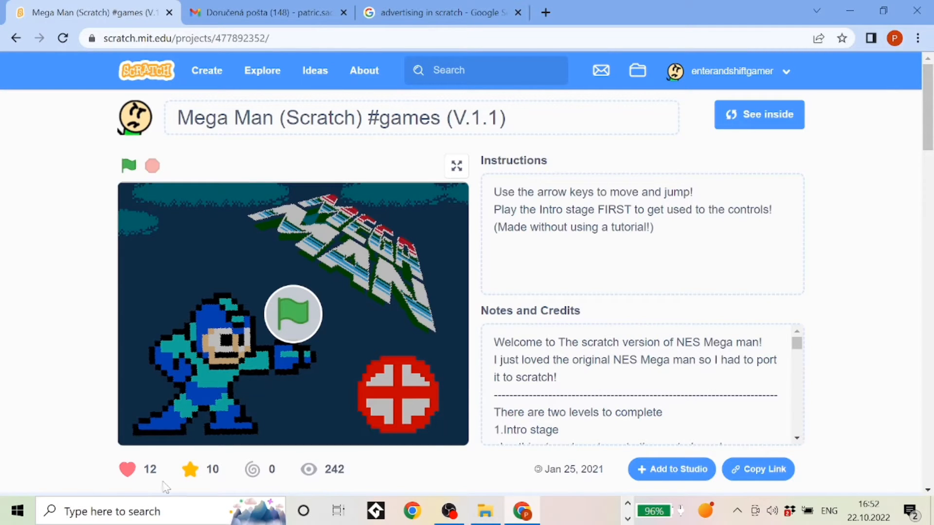
mouse_move(429, 484)
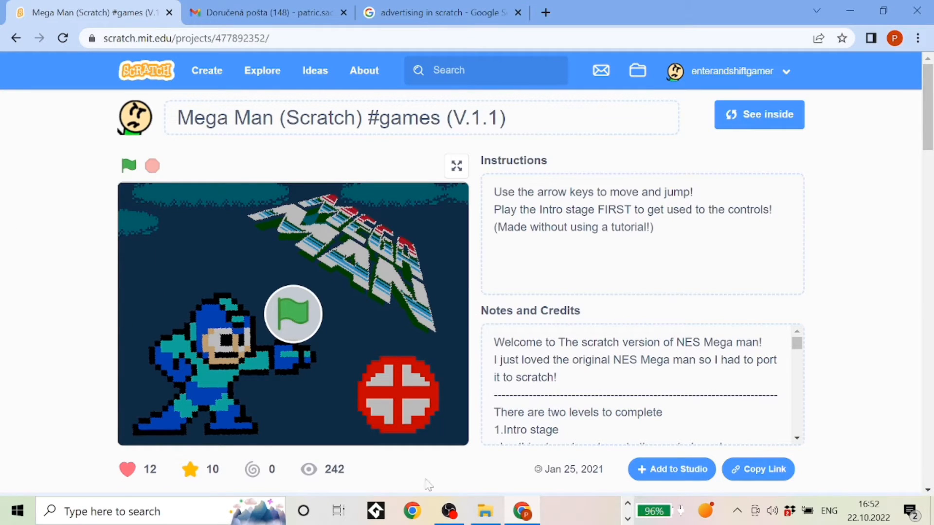
click(758, 115)
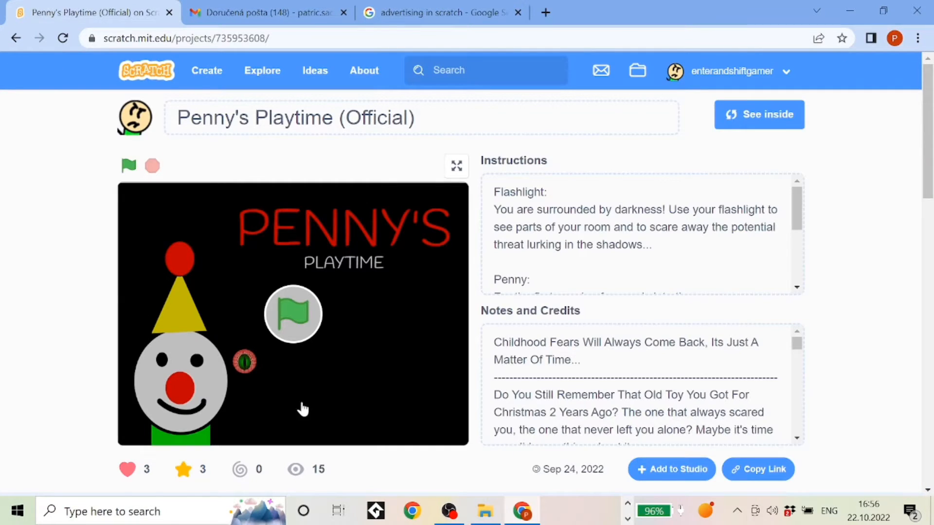
click(129, 165)
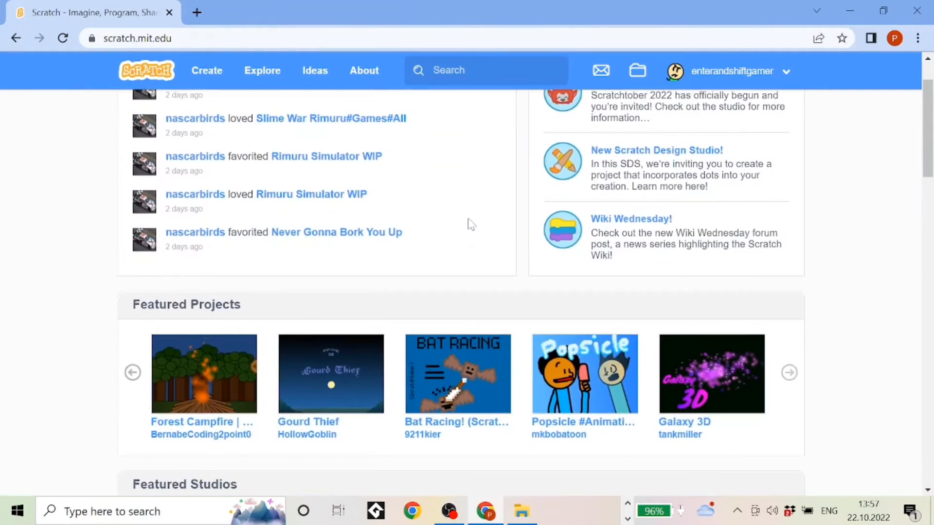
Scroll the homepage to the footer and back, then see inside the Mega Man project.
scroll(down, 3)
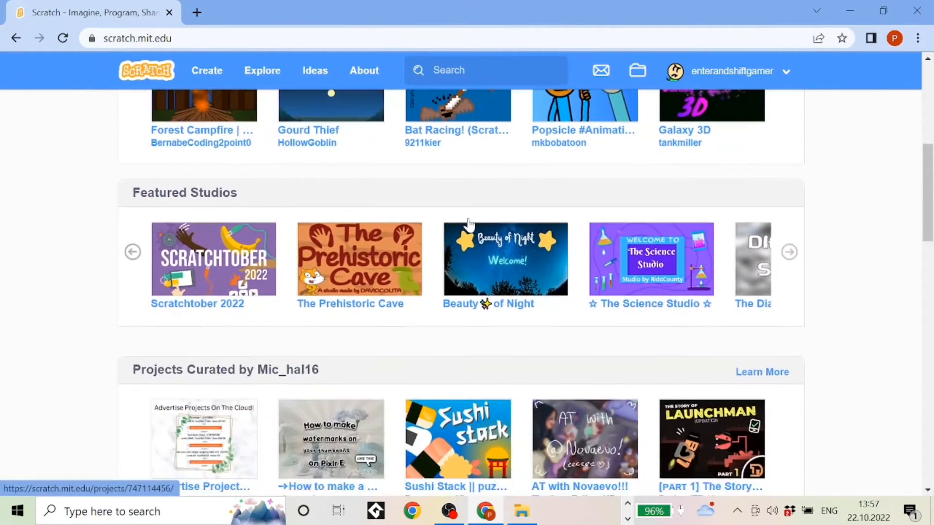
scroll(down, 3)
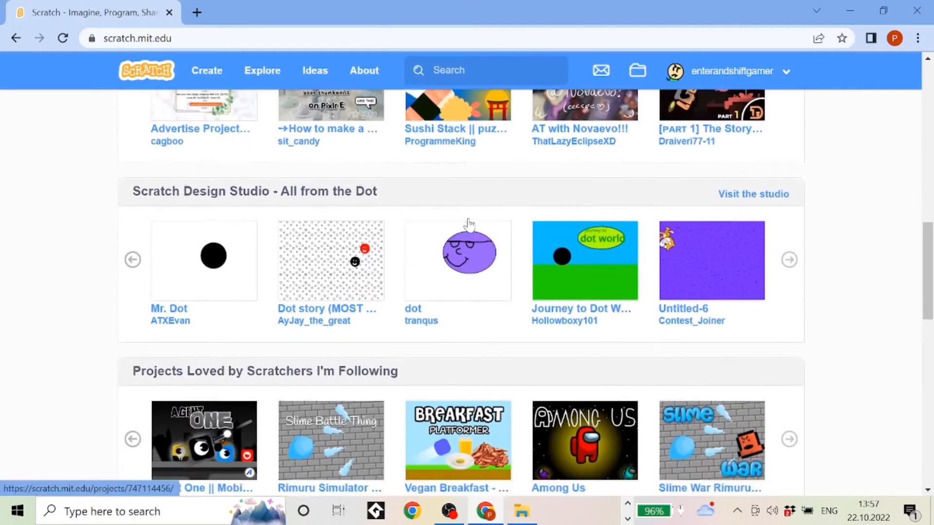
scroll(down, 3)
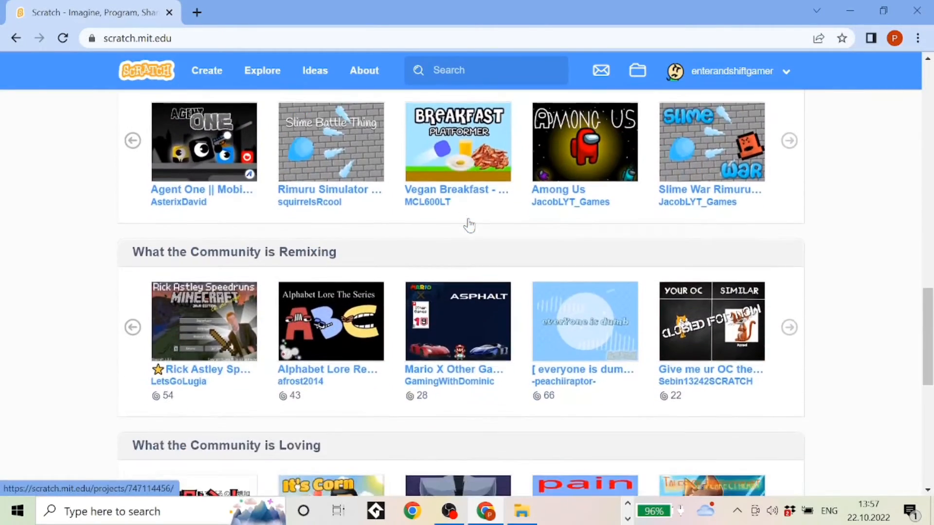
scroll(down, 3)
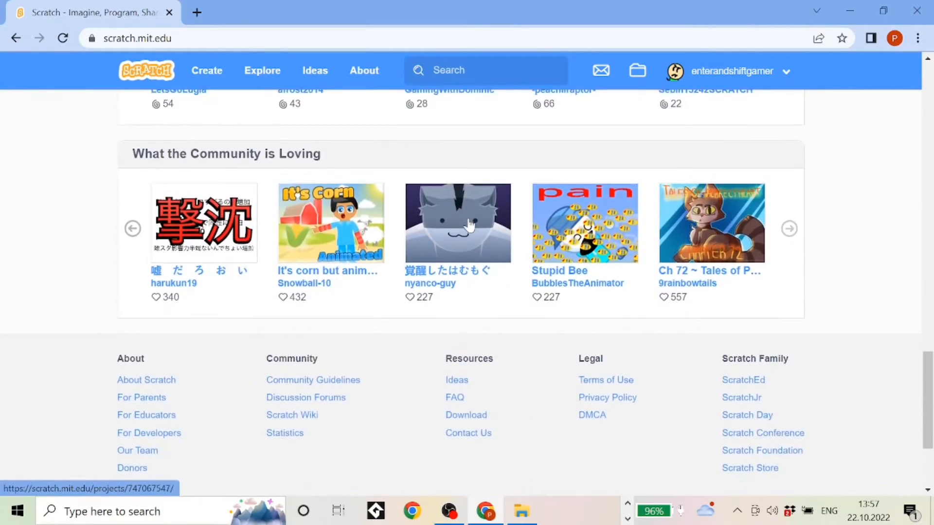
scroll(down, 3)
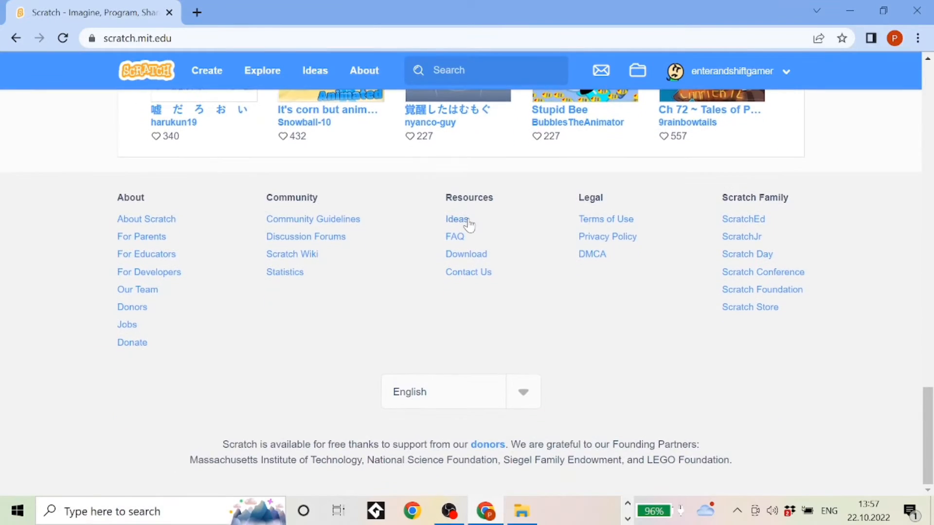
scroll(up, 3)
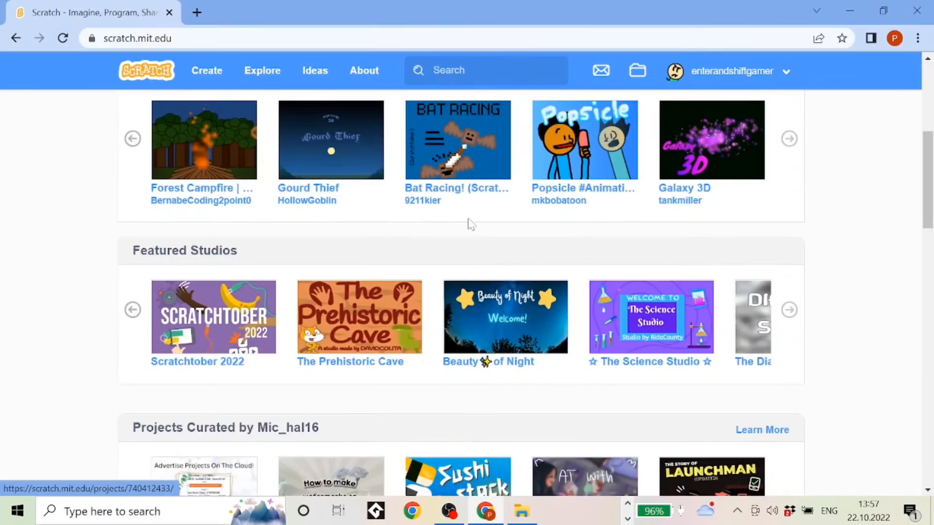
click(448, 511)
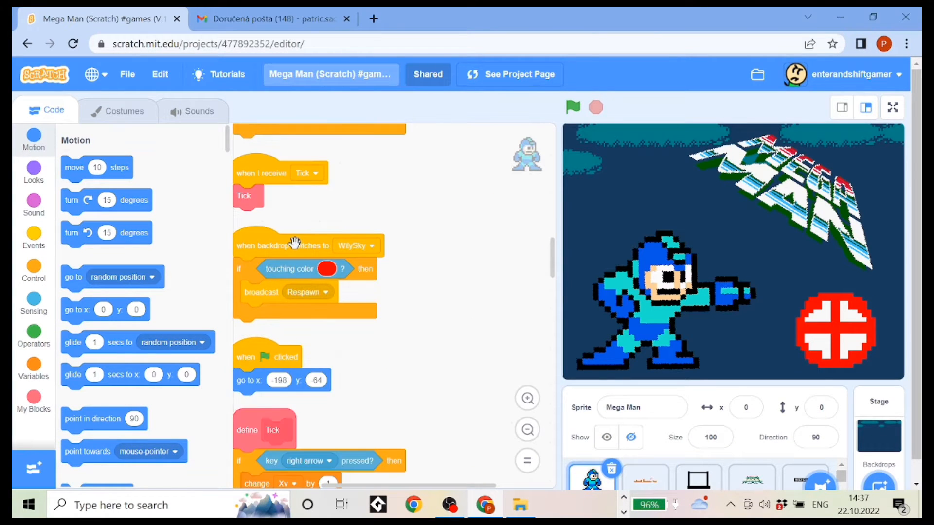
View Sprite1's Mega Man scripts, then go back to the scratch.mit.edu homepage.
scroll(down, 3)
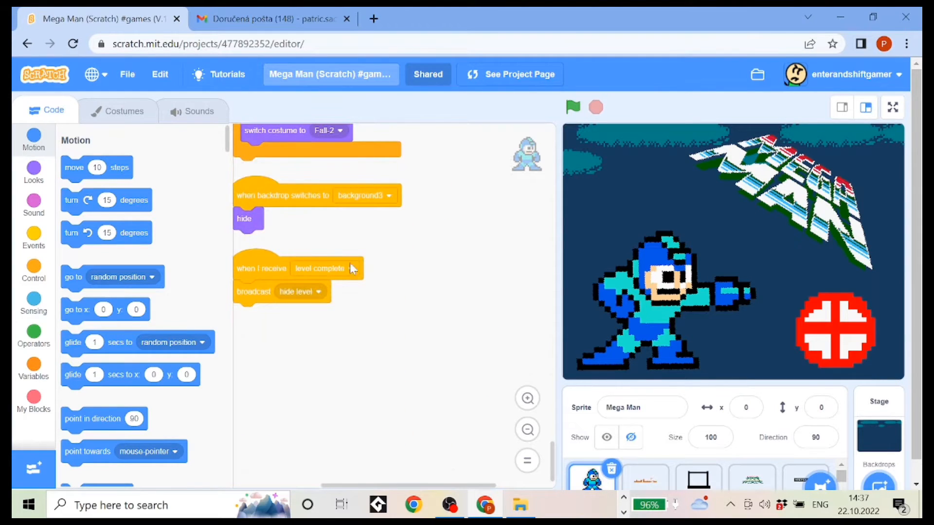
click(645, 465)
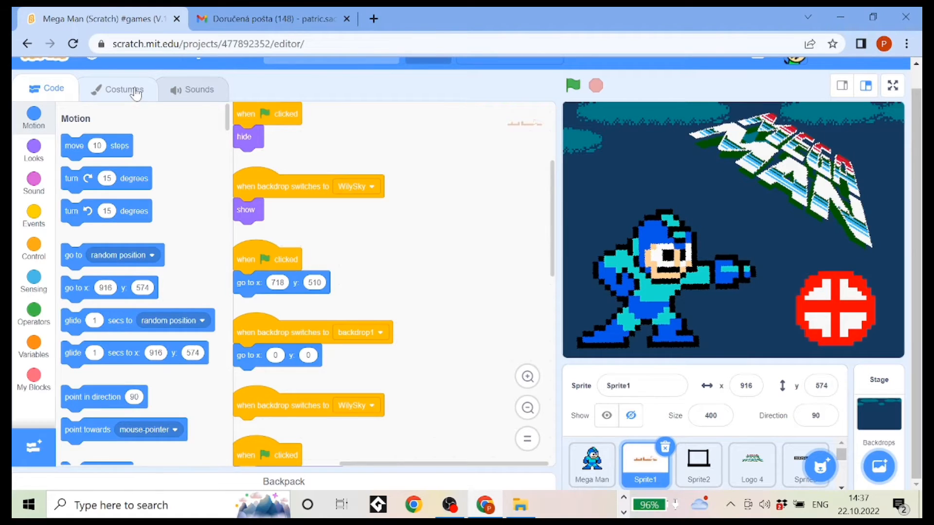
click(118, 89)
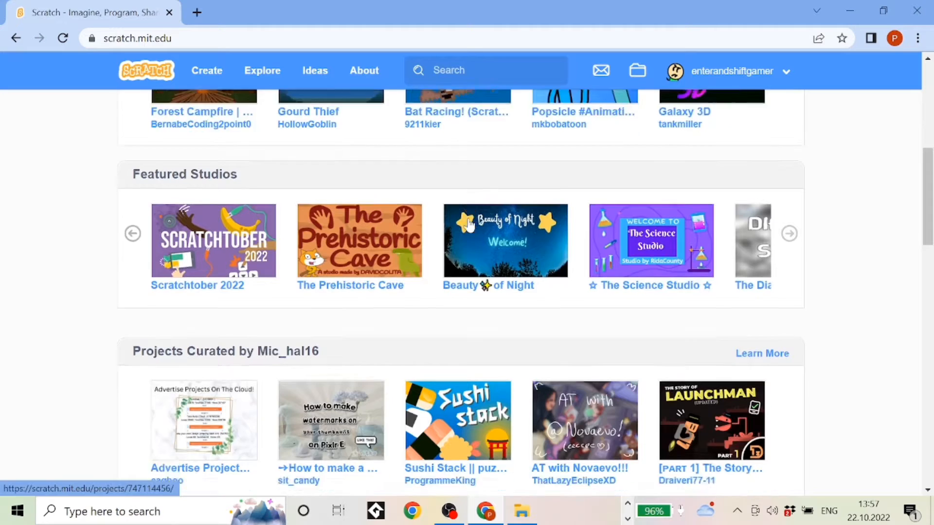
Scroll the Scratch homepage down through its project rows to the footer.
scroll(down, 3)
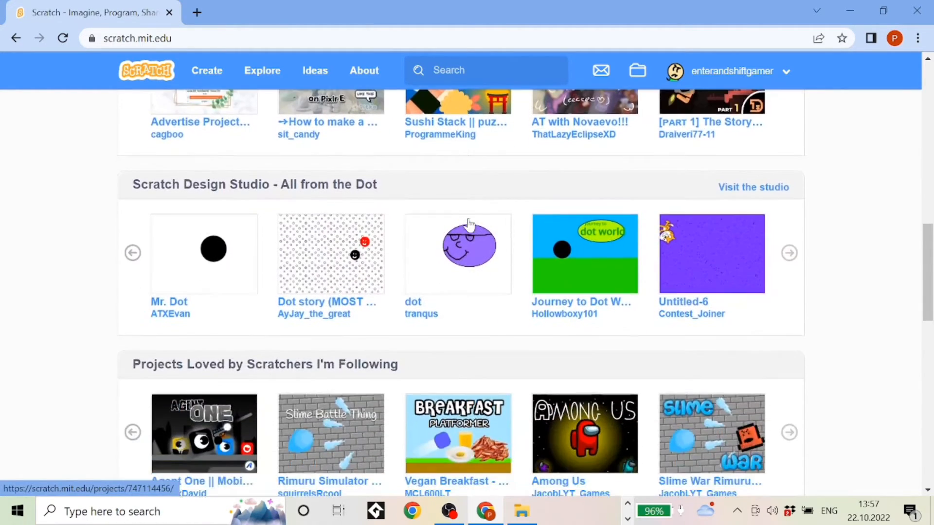
scroll(down, 3)
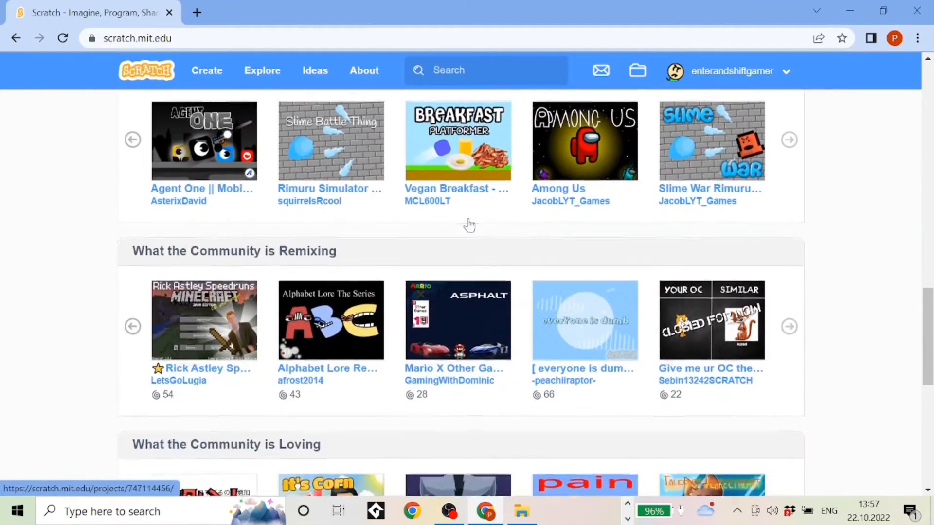
scroll(down, 3)
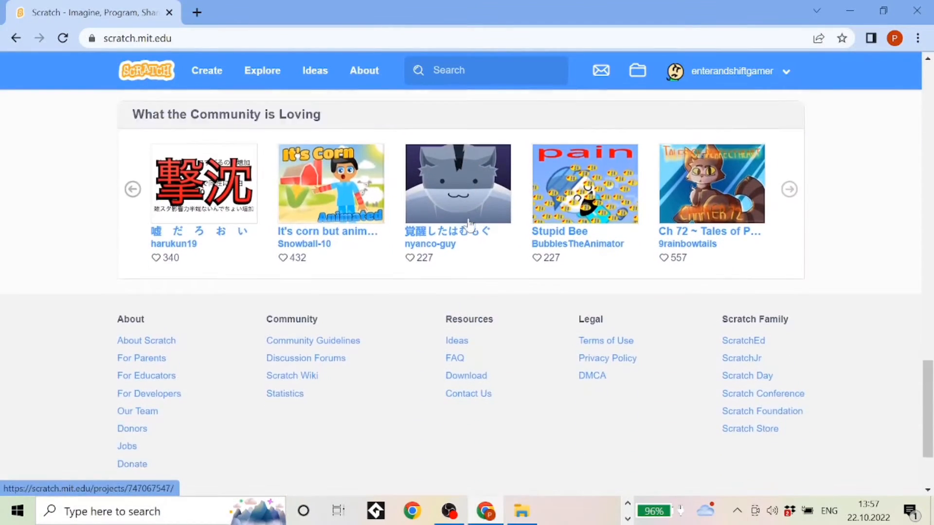
scroll(down, 3)
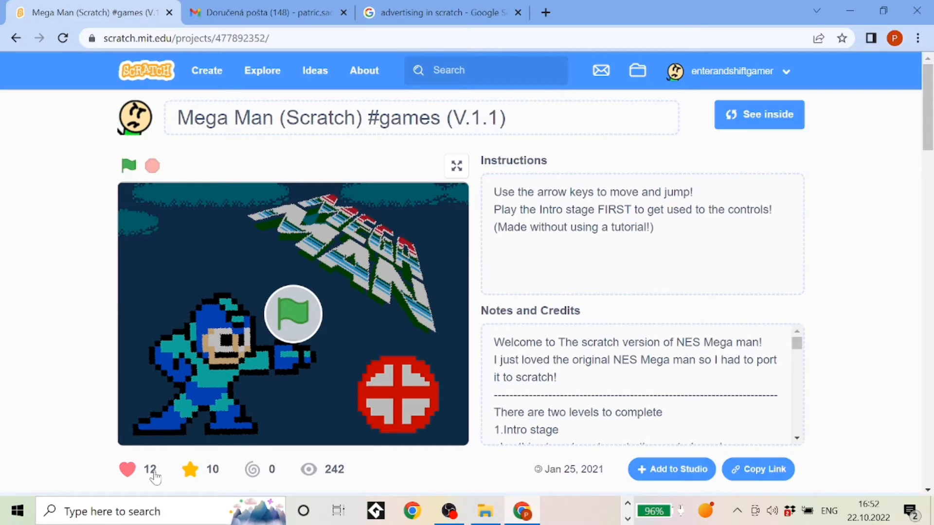
mouse_move(322, 487)
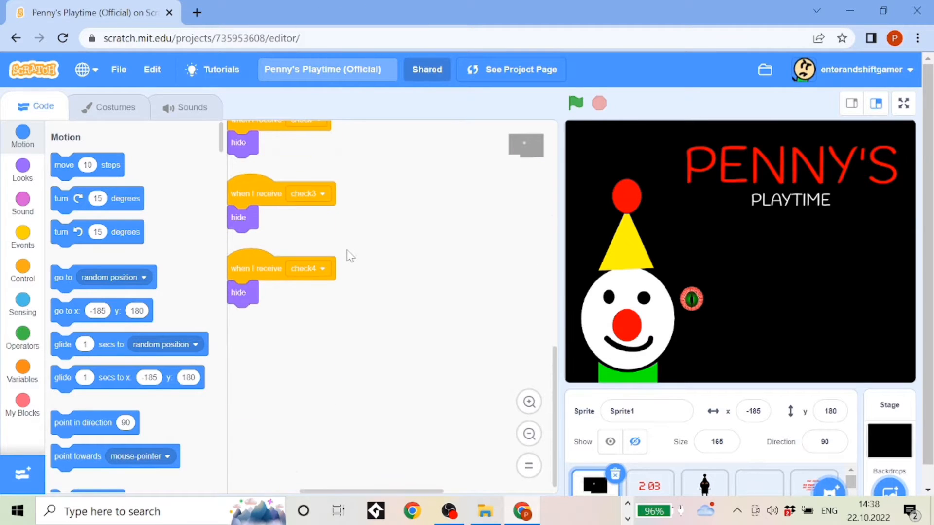
Select a sprite in the Penny's Playtime editor to show its scripts.
click(704, 469)
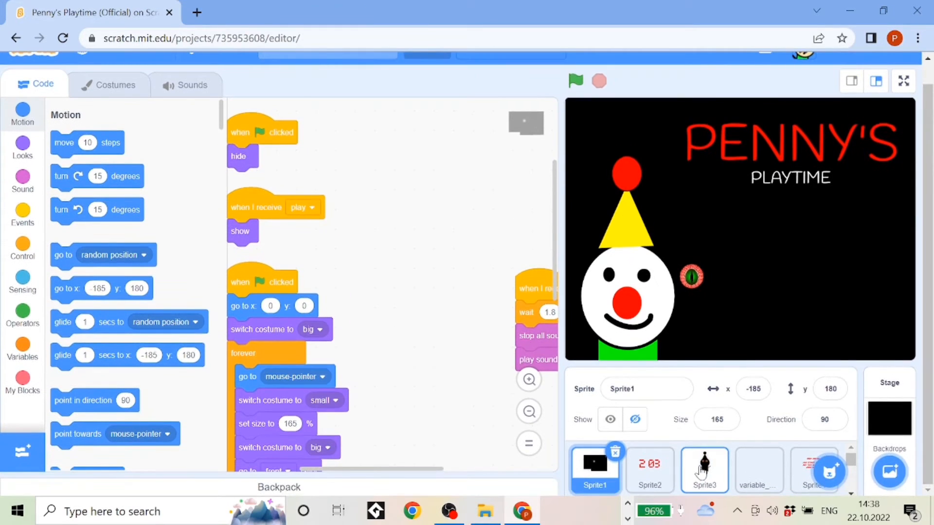
click(704, 470)
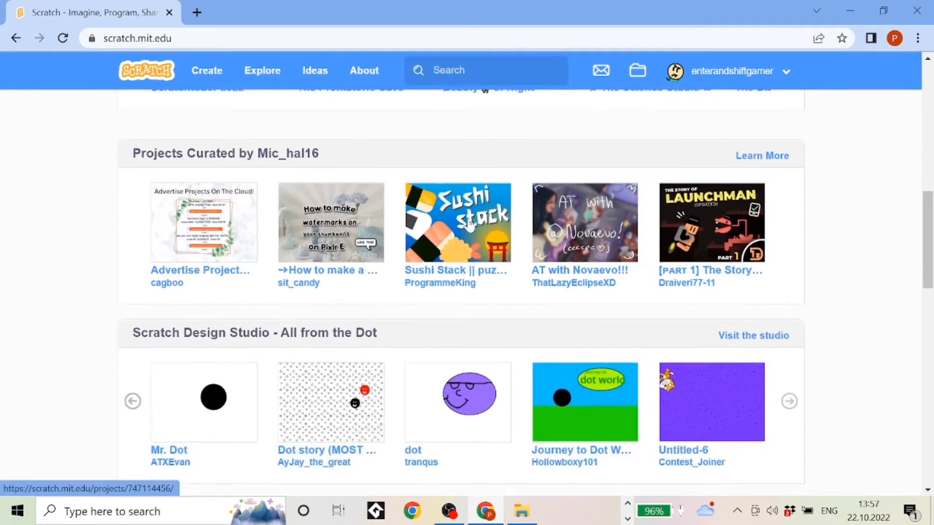
scroll(down, 3)
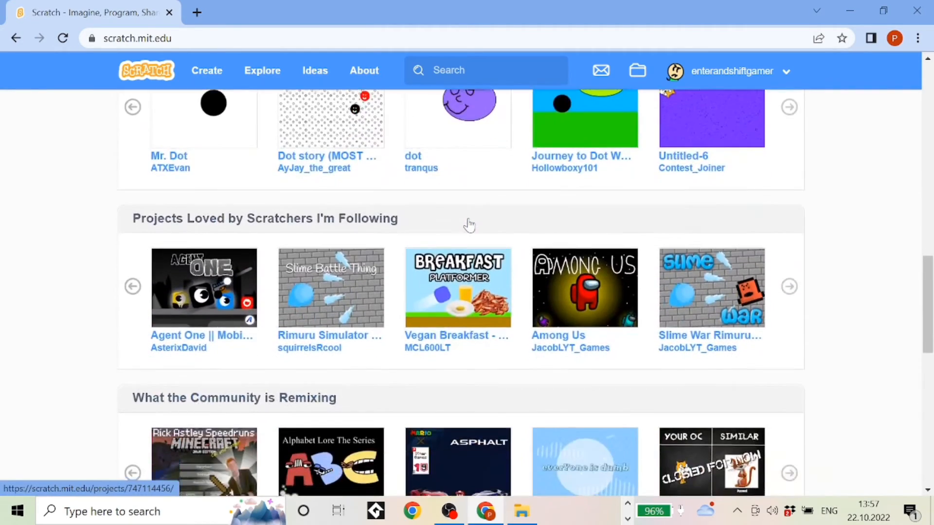
scroll(down, 3)
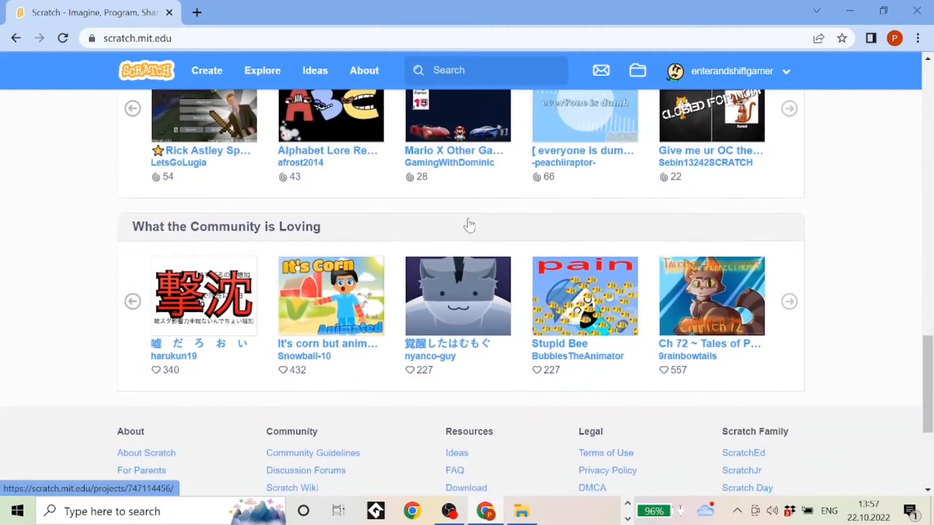
scroll(down, 3)
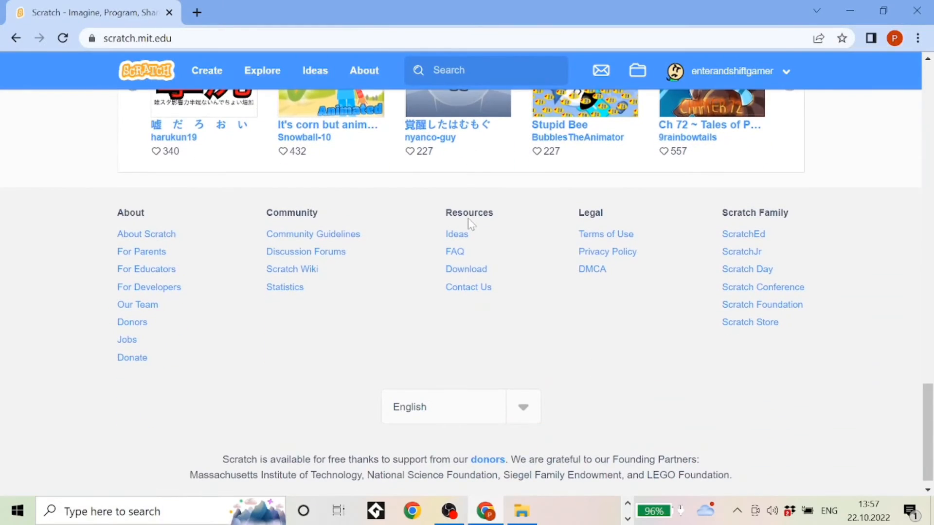
scroll(up, 3)
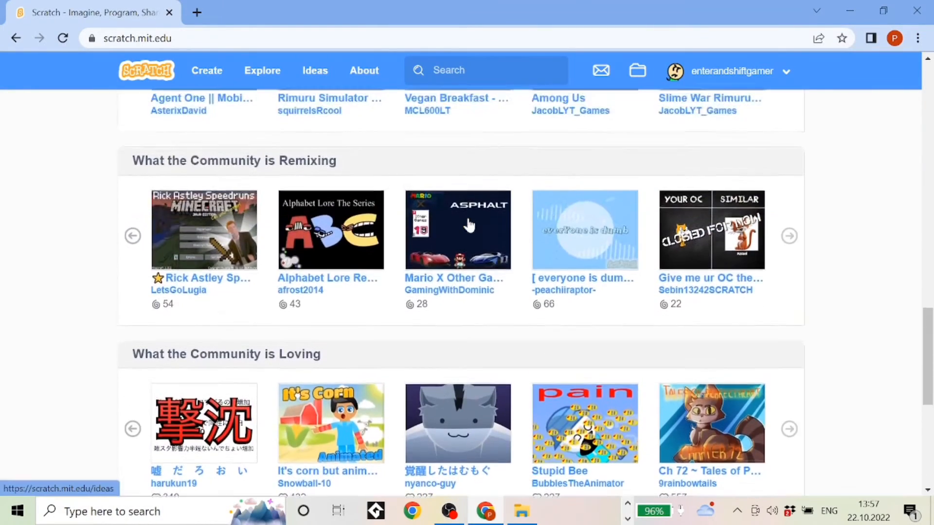
scroll(down, 3)
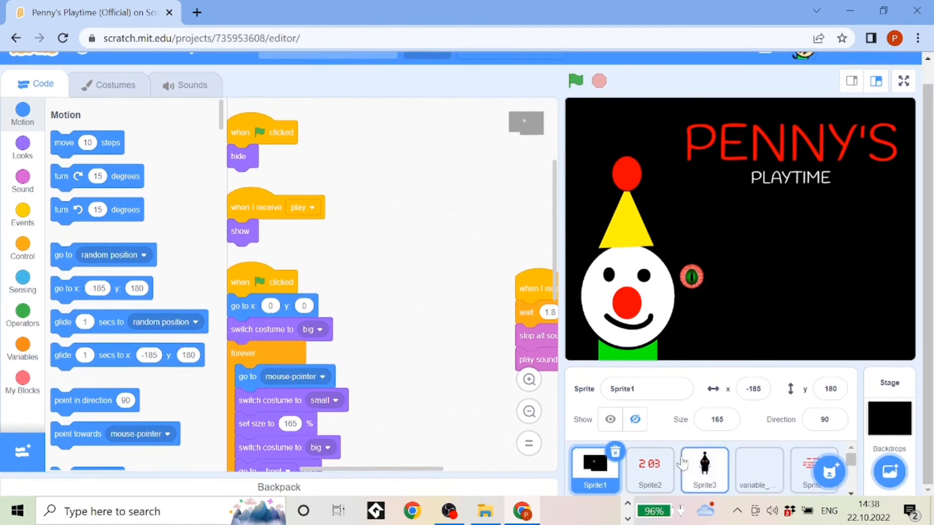
click(705, 469)
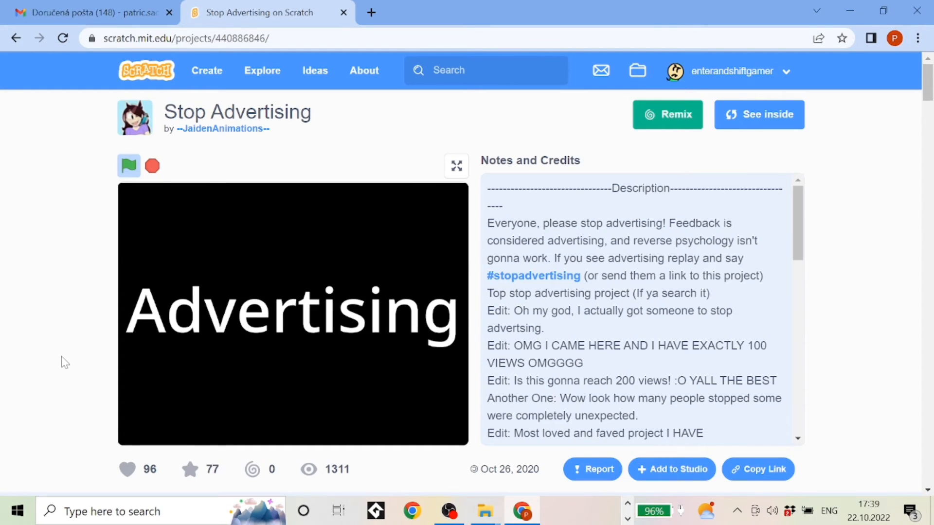
scroll(down, 3)
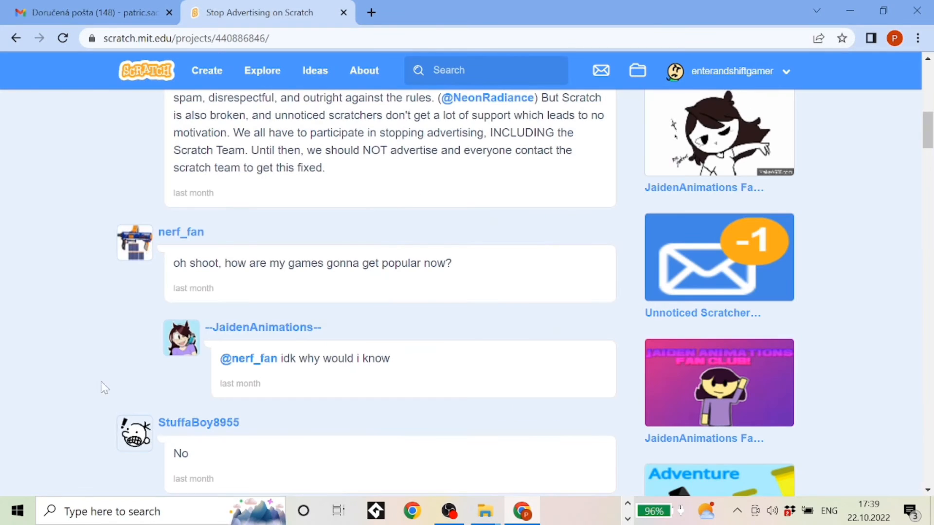
mouse_move(3, 277)
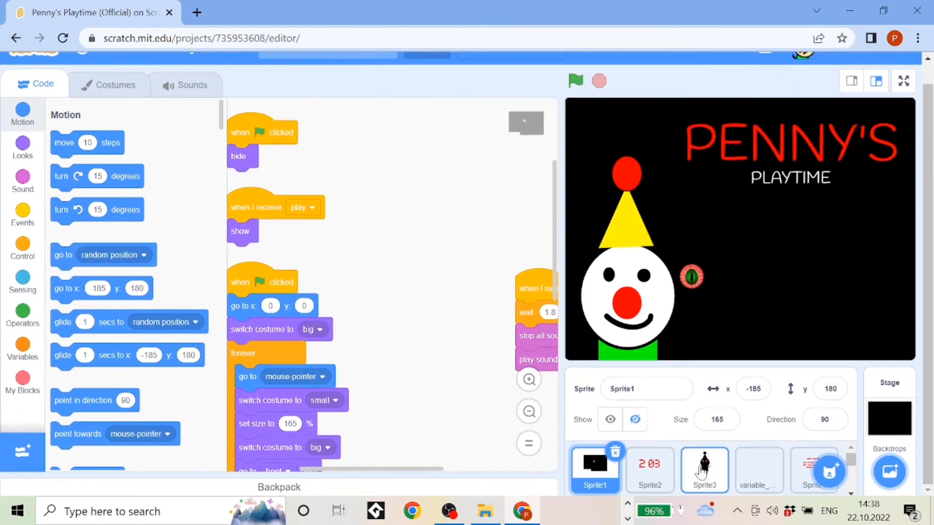
click(705, 470)
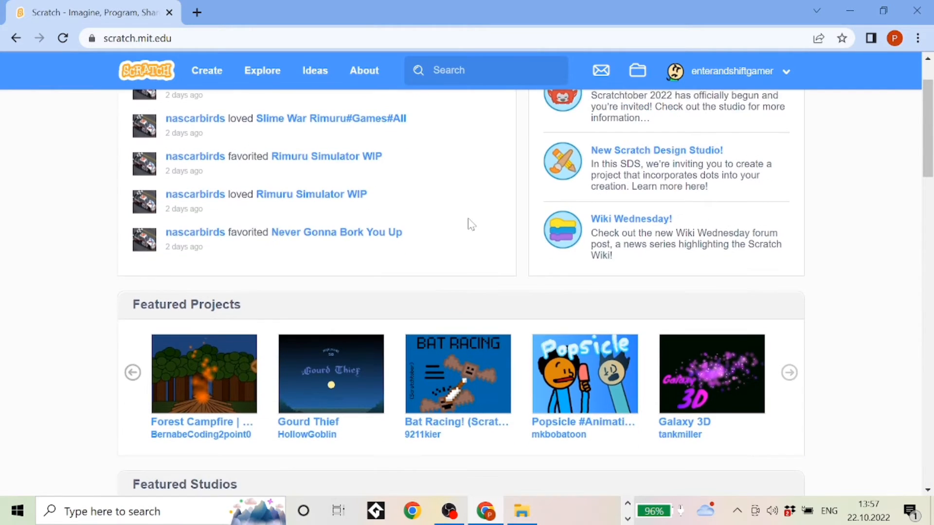
Scroll the Scratch homepage down to its footer and briefly back up.
scroll(down, 3)
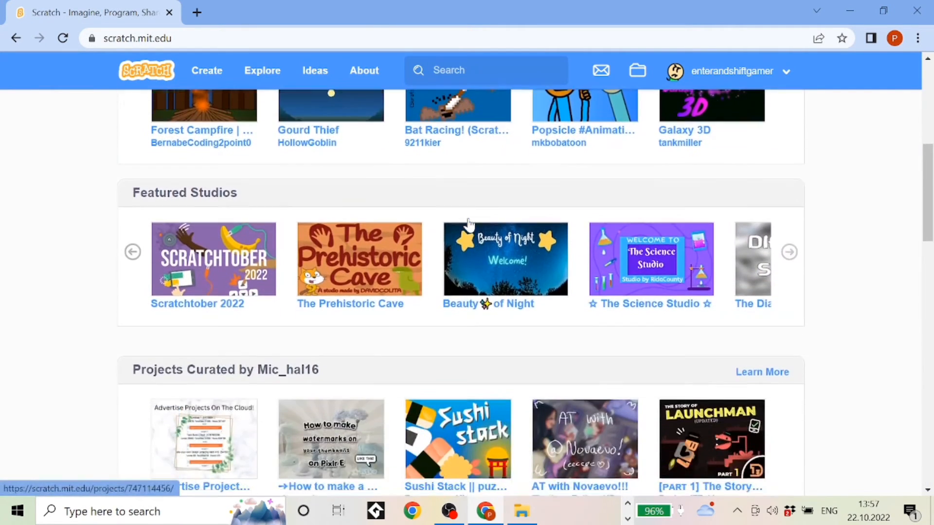
scroll(down, 3)
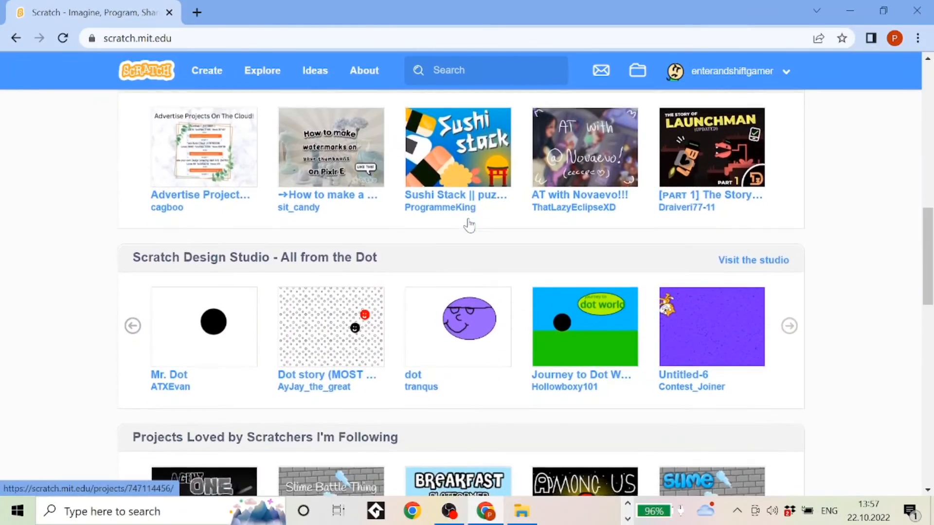
scroll(down, 3)
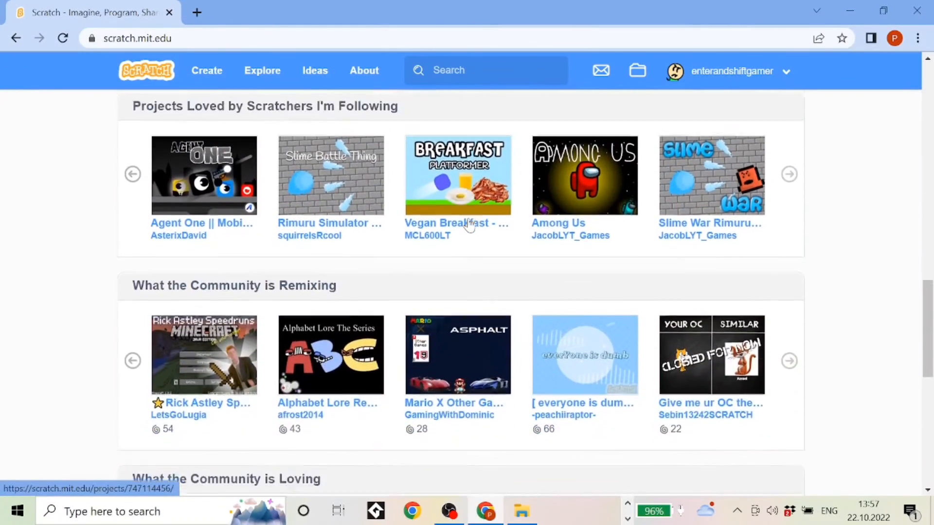
scroll(down, 3)
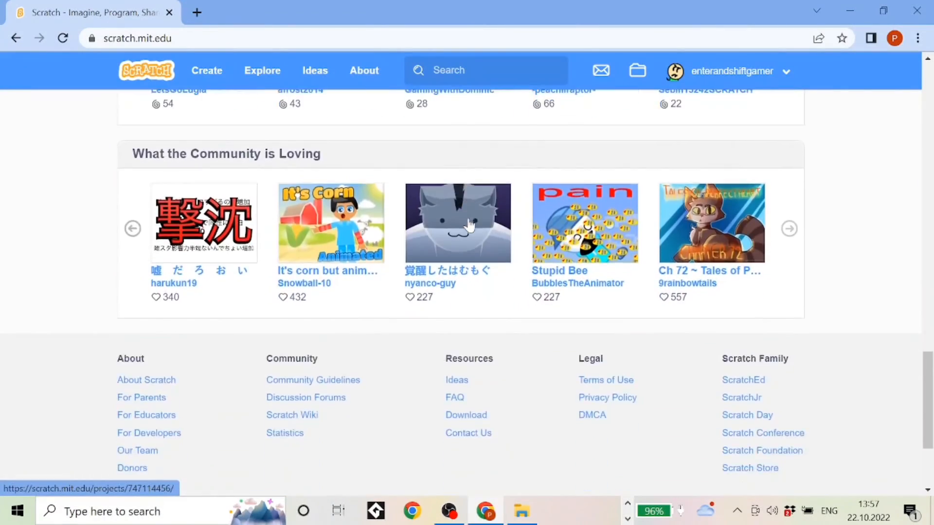
scroll(down, 3)
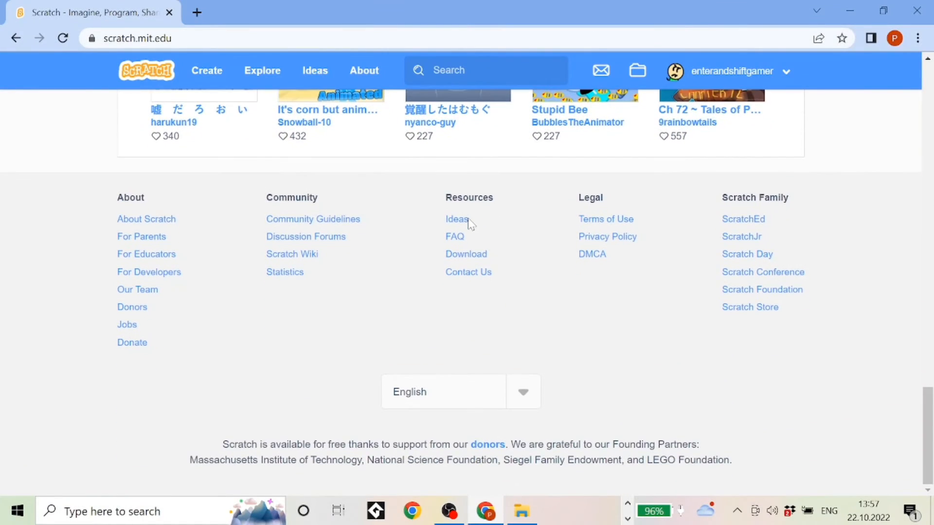
scroll(up, 3)
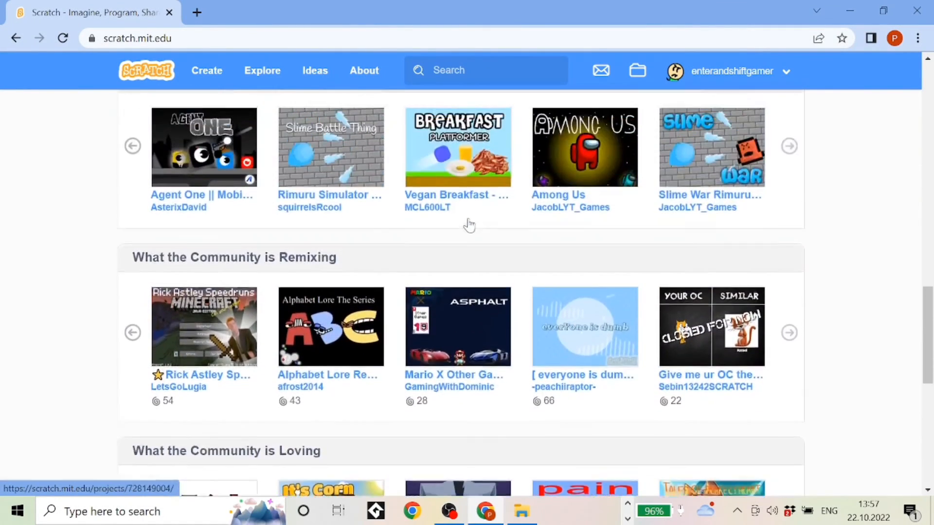
scroll(down, 3)
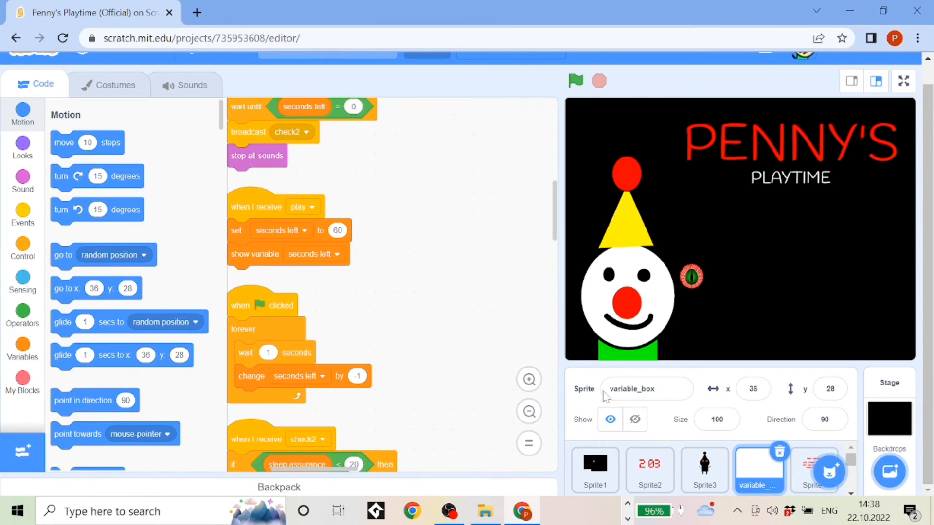
Navigate back to the homepage and scroll through its sections down to the footer.
click(16, 38)
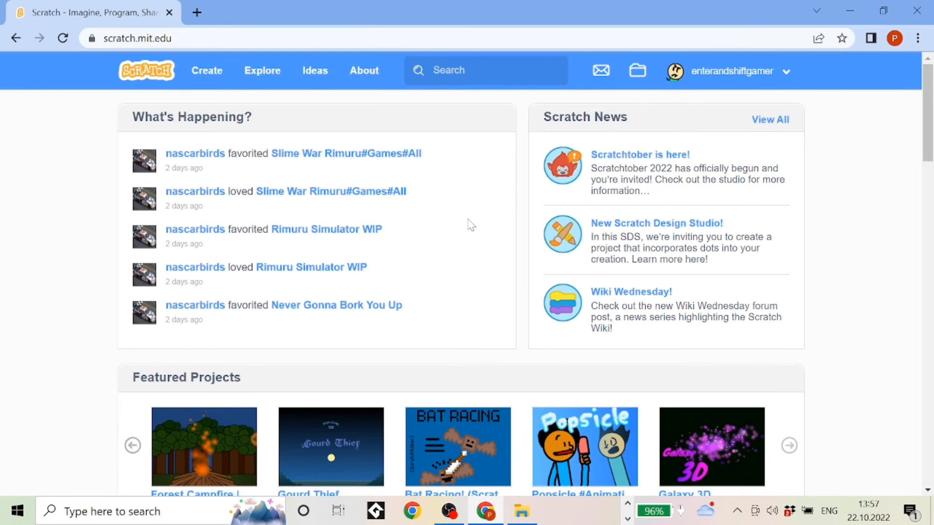
scroll(down, 3)
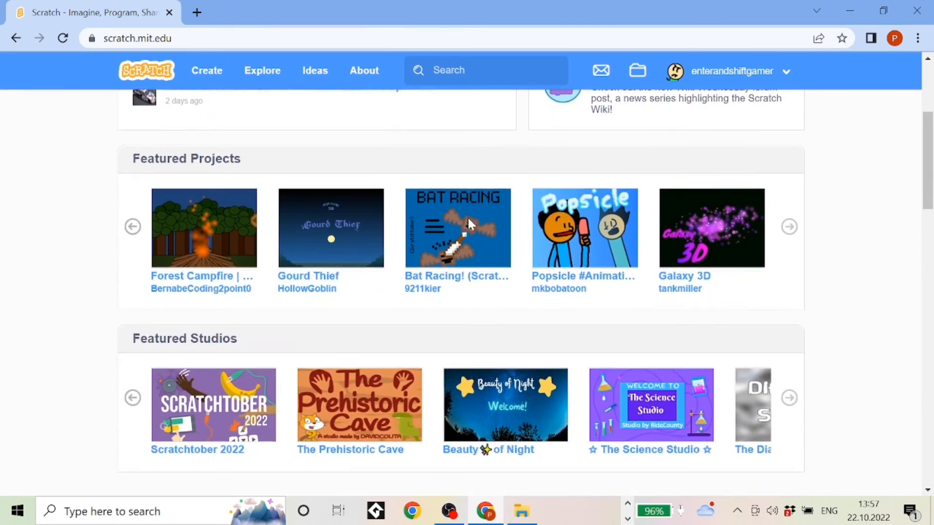
scroll(down, 3)
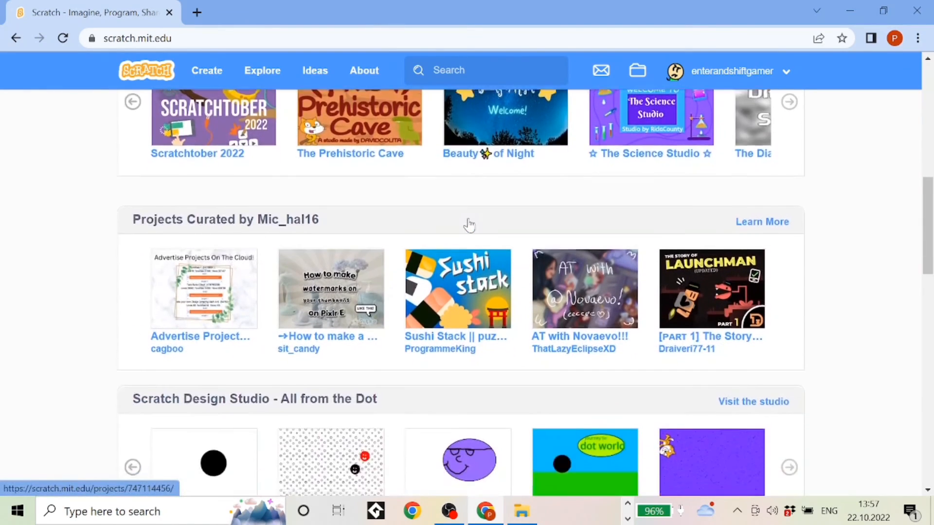
scroll(down, 3)
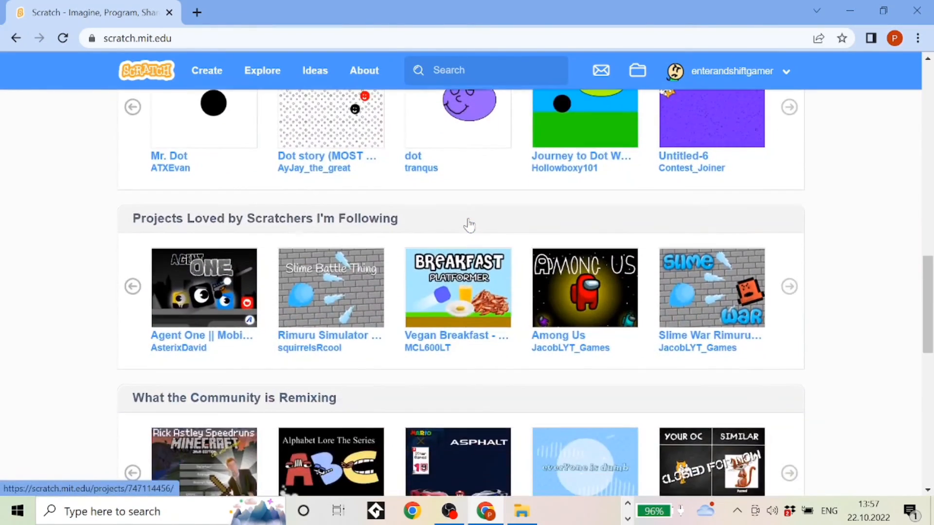
scroll(down, 3)
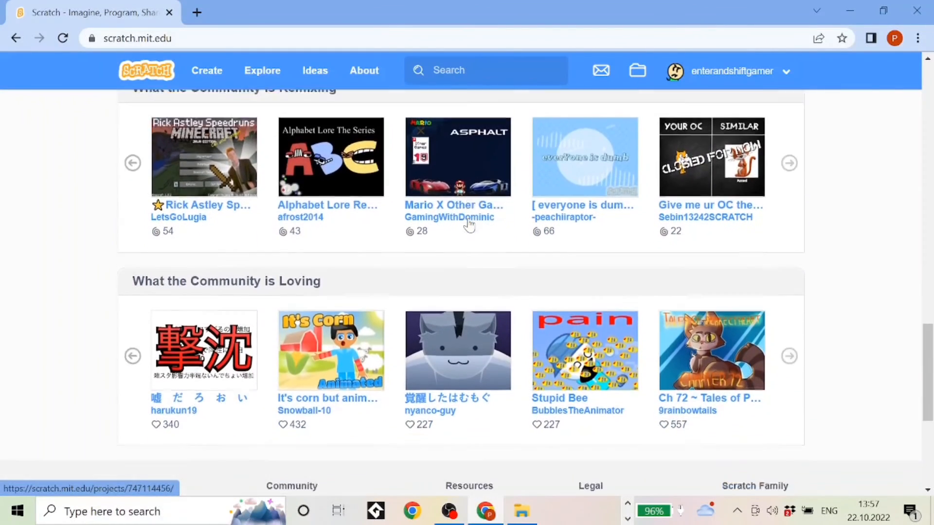
scroll(down, 3)
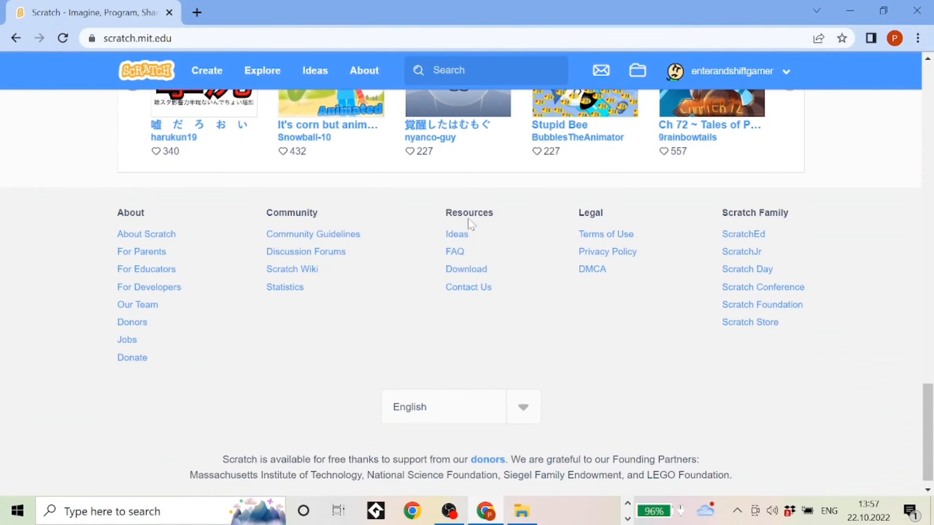
scroll(up, 3)
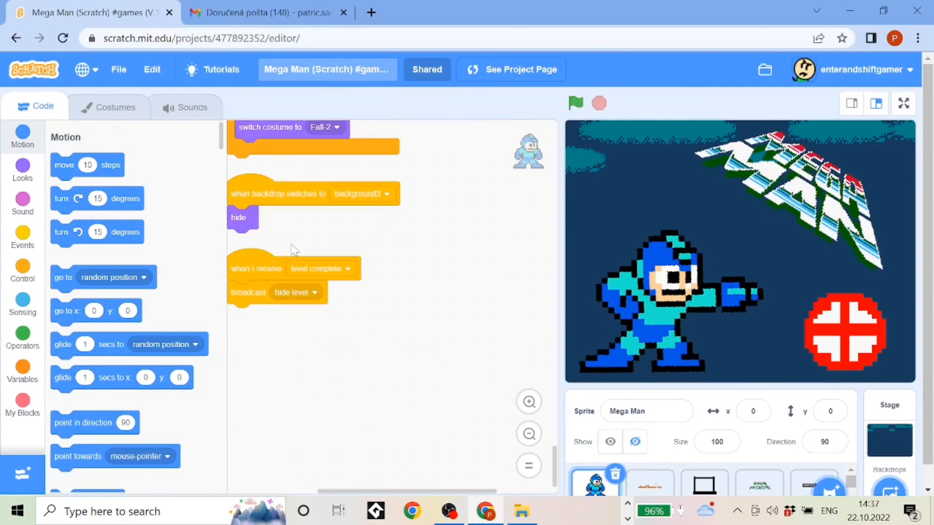
Inspect Sprite1's Level 1 costume in Mega Man, then select Sprite3 in Penny's Playtime.
scroll(down, 3)
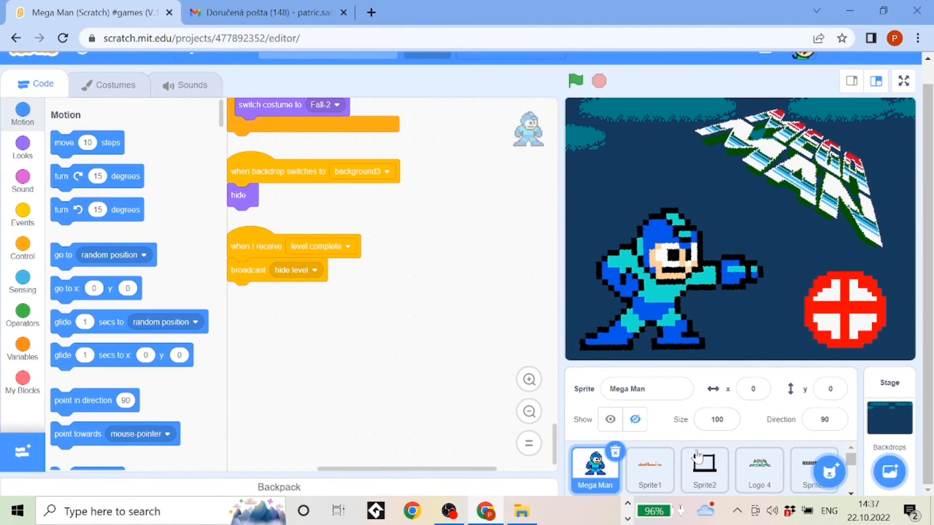
click(648, 469)
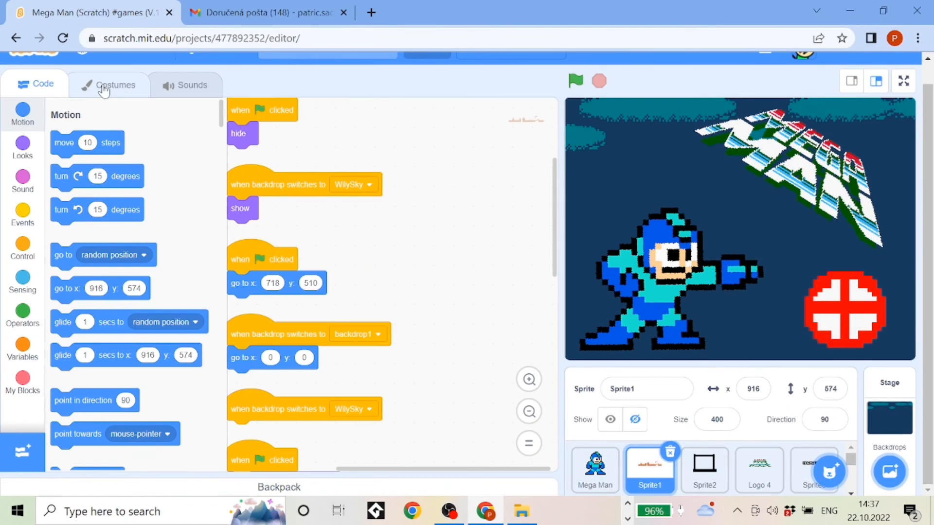
click(110, 84)
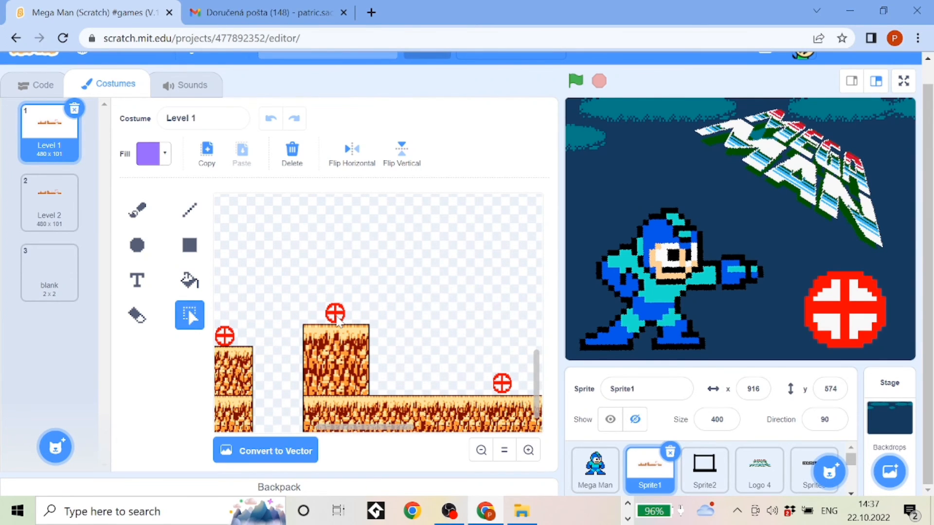
mouse_move(757, 480)
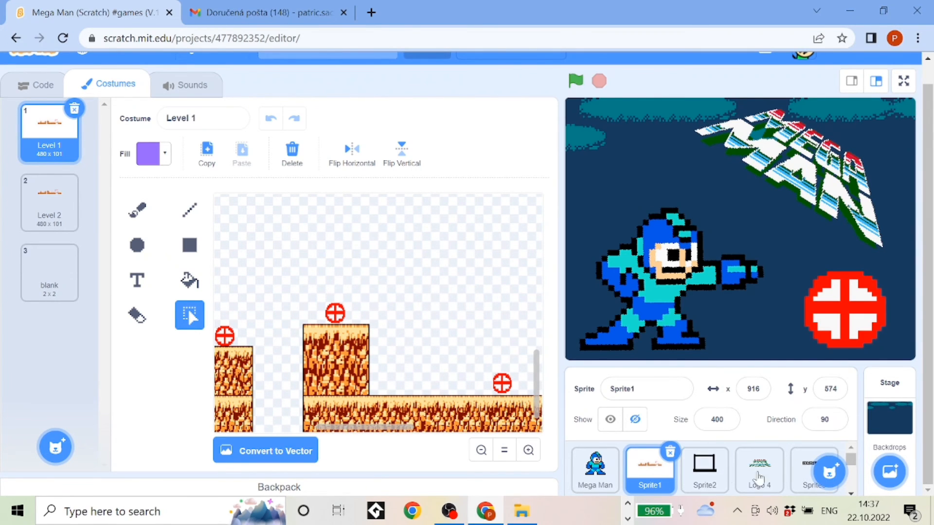
click(760, 471)
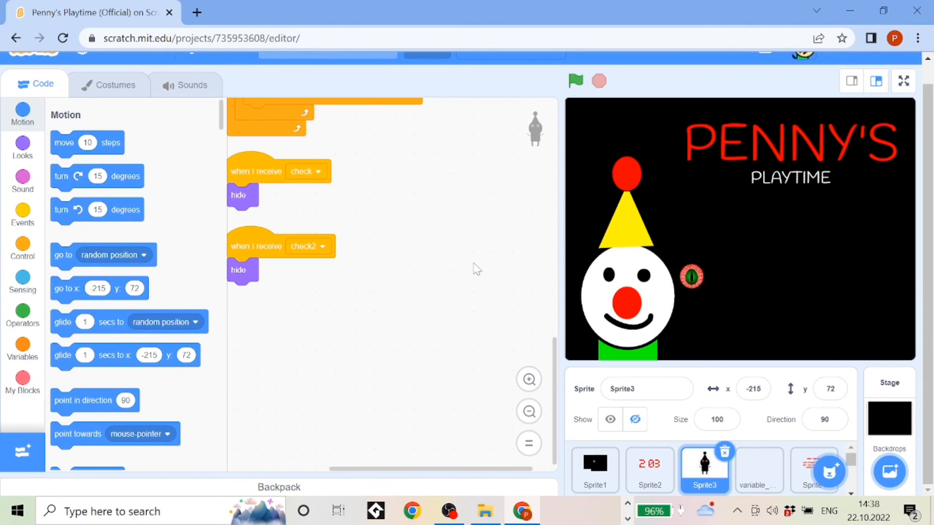
Select the variable_box sprite and then the neighbouring sprite to view their scripts.
click(758, 471)
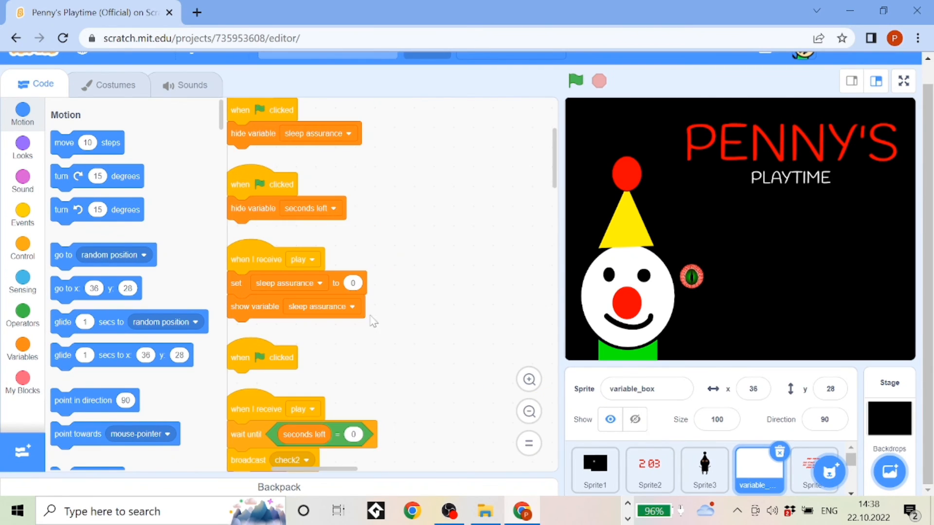
click(649, 471)
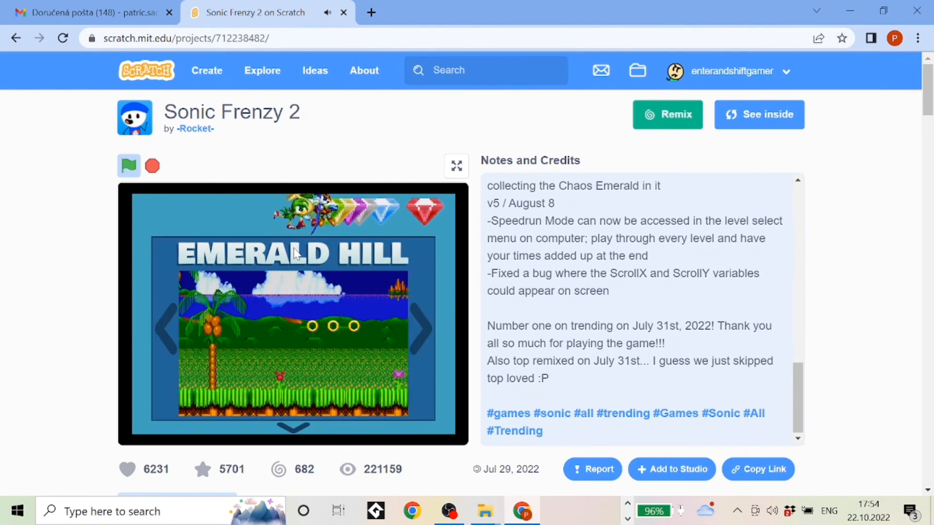
Start Sonic Frenzy 2 and advance through the intro into the Emerald Hill level.
click(128, 165)
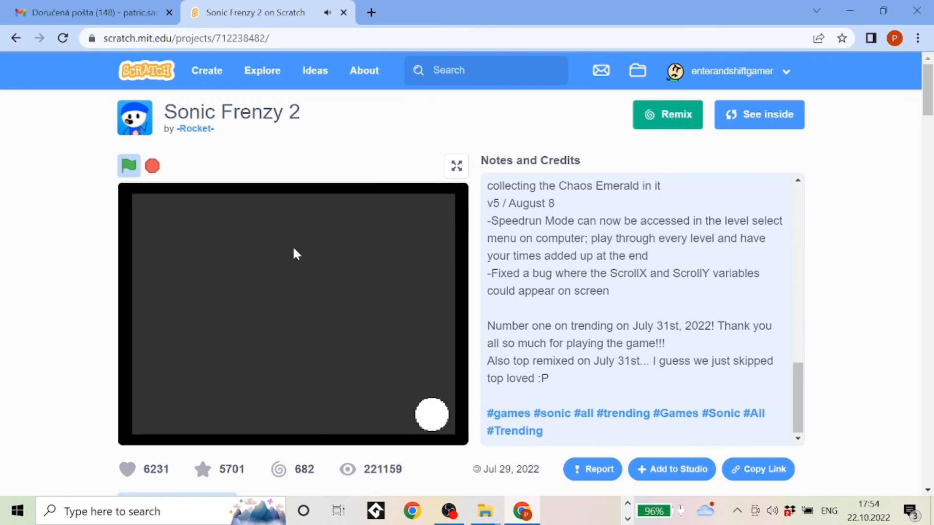
click(129, 165)
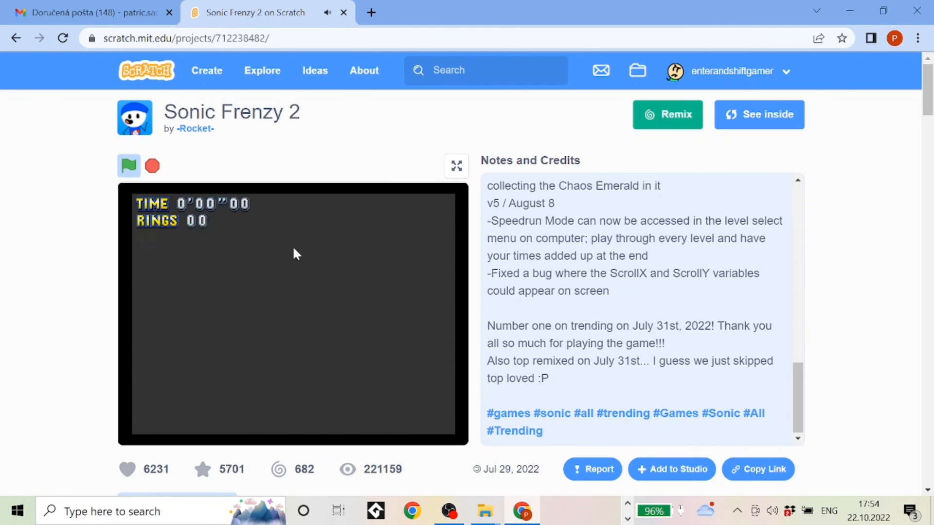
click(129, 166)
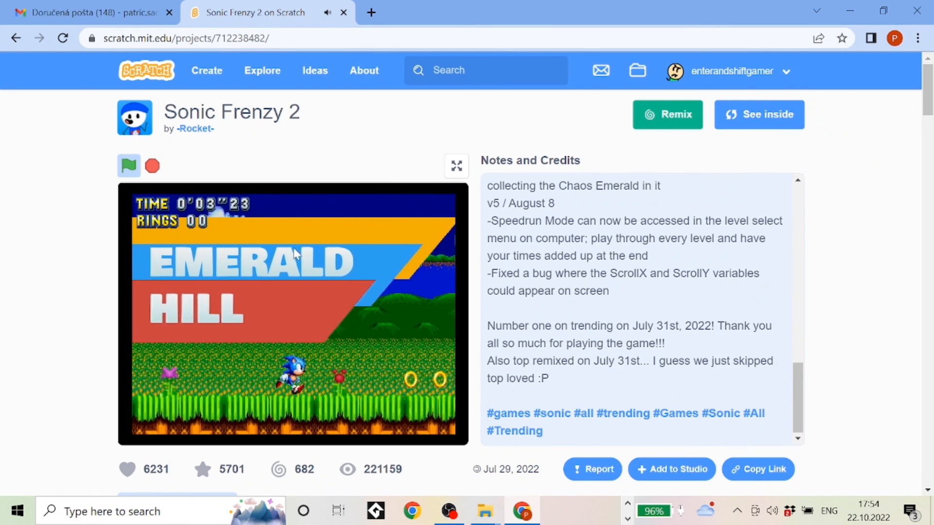